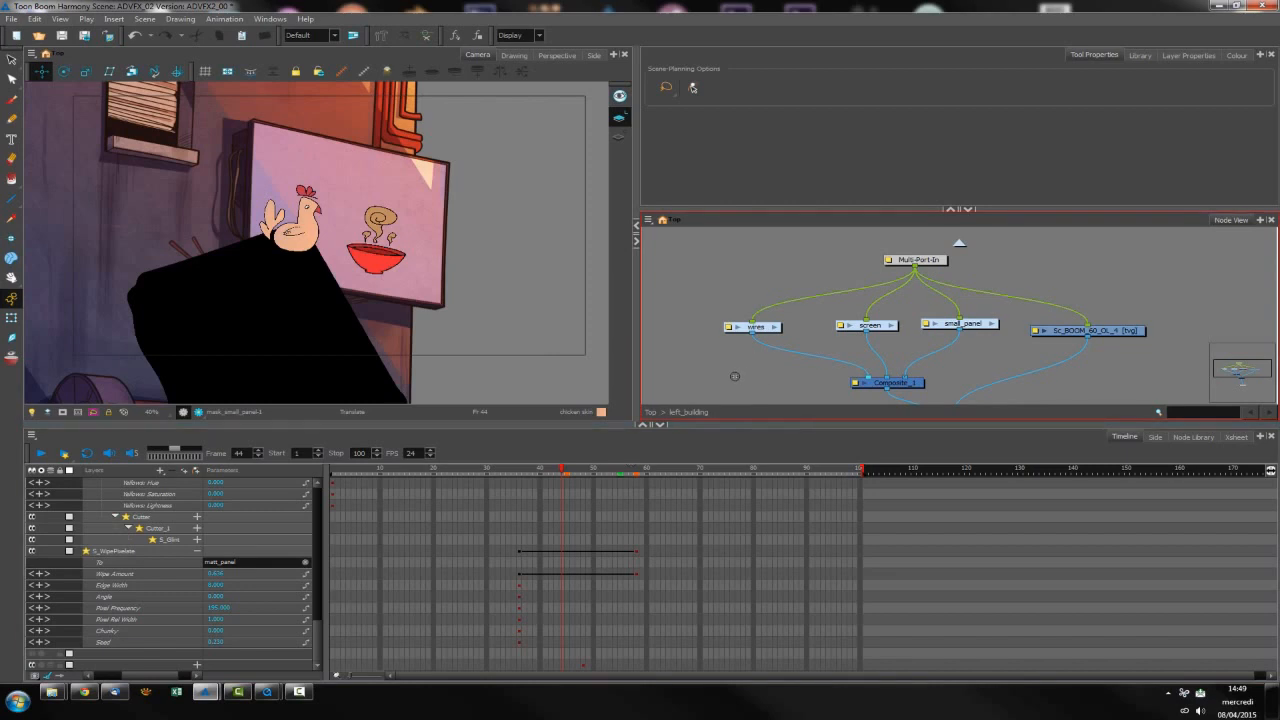
mouse_move(746, 376)
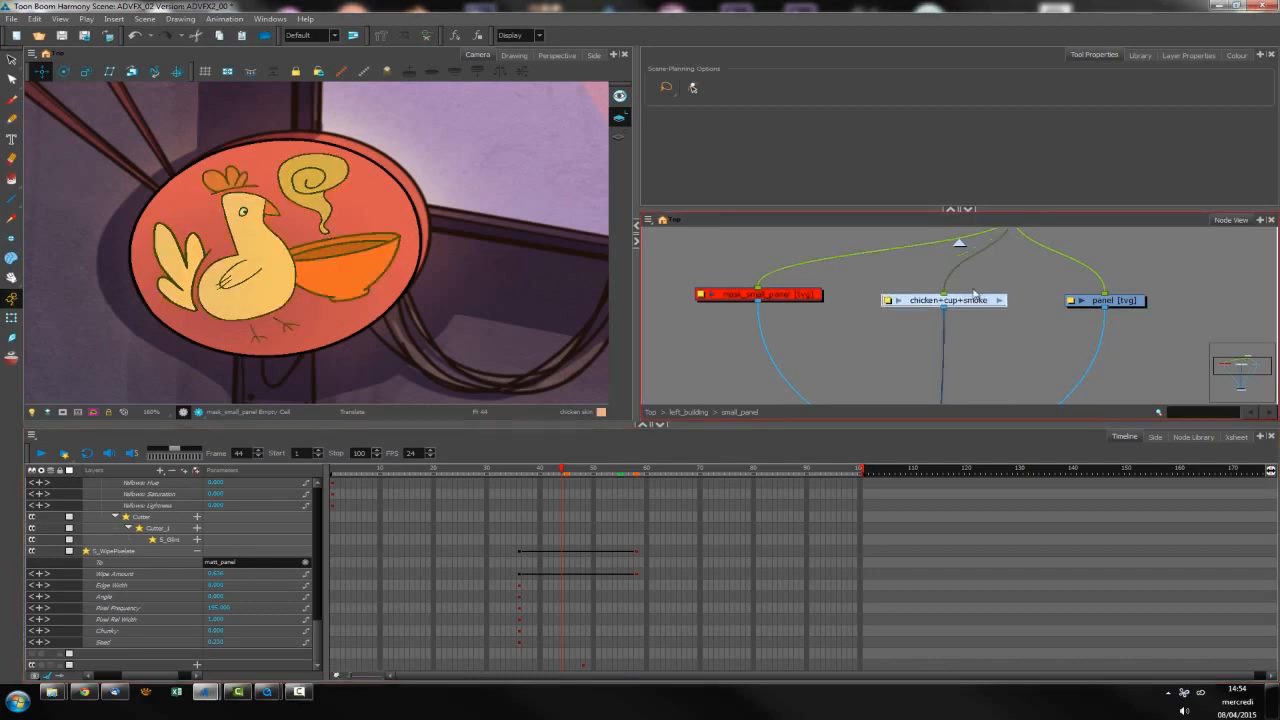
Select the chicken+cup+smoke group node while inspecting the small_panel group.
left_click(946, 294)
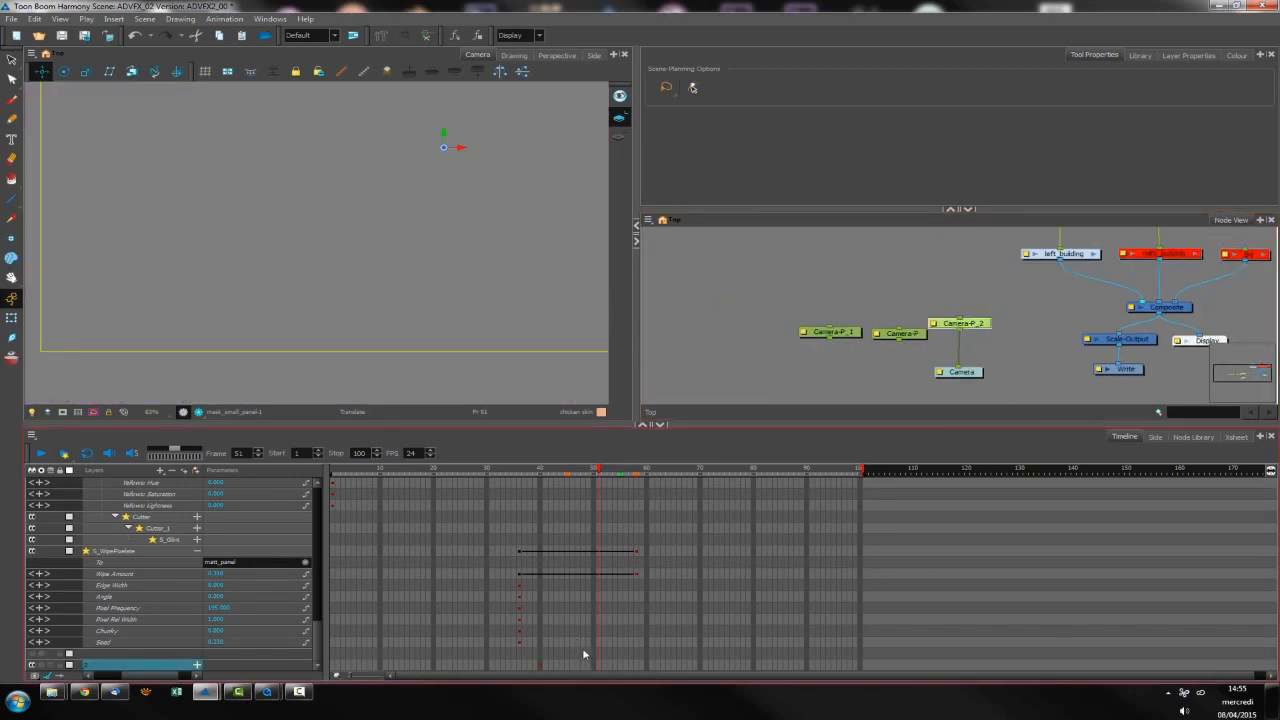
Go to frame 40 and start the mask_small_panel drawing exposure there.
left_click(537, 473)
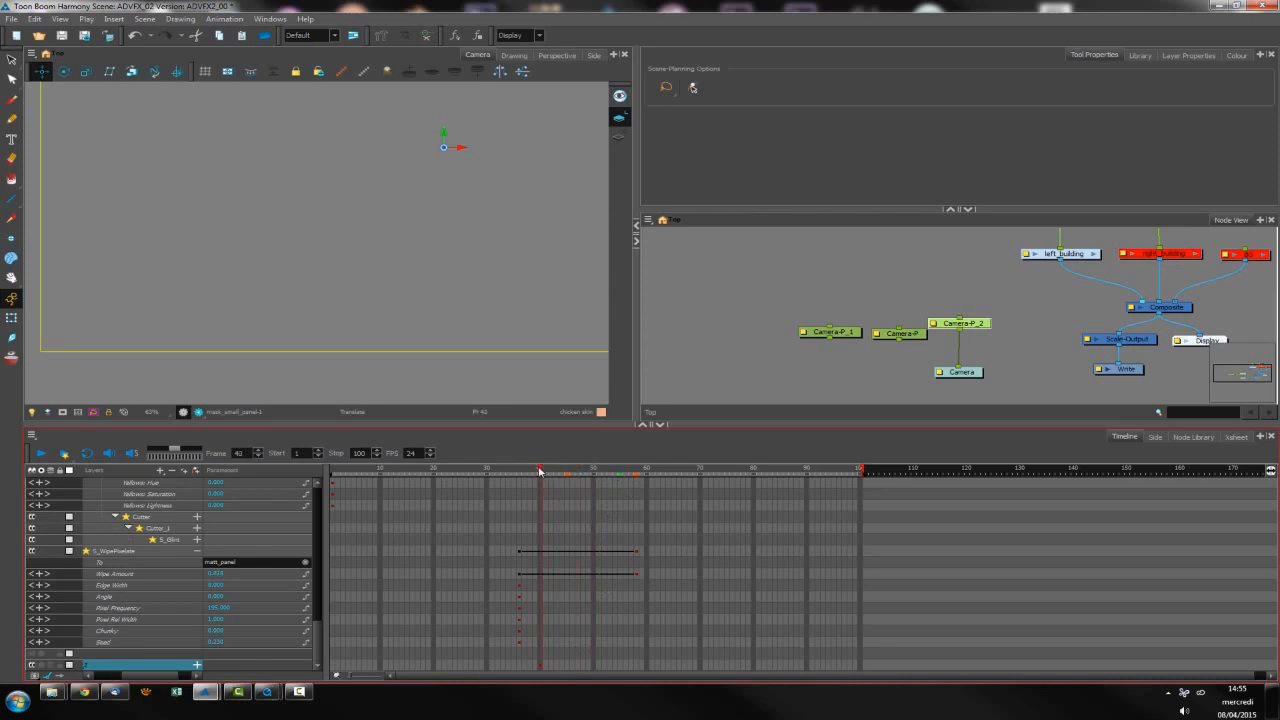
left_click(583, 476)
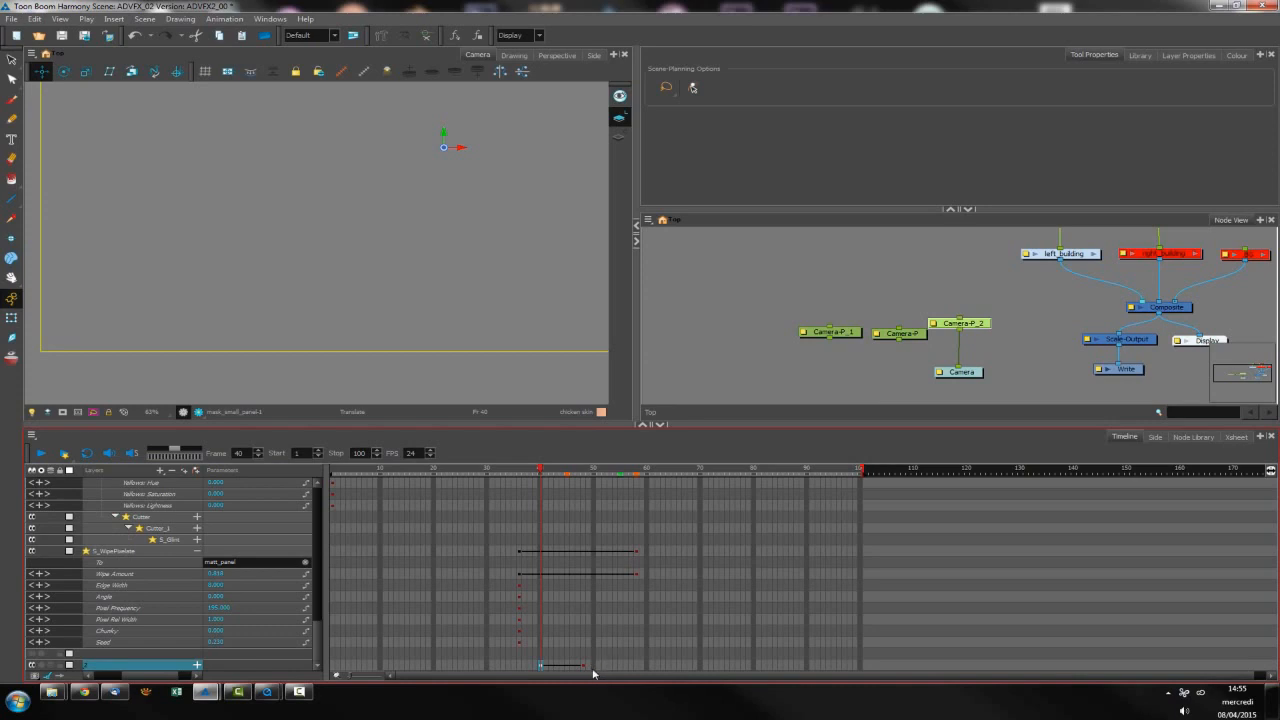
mouse_move(590, 674)
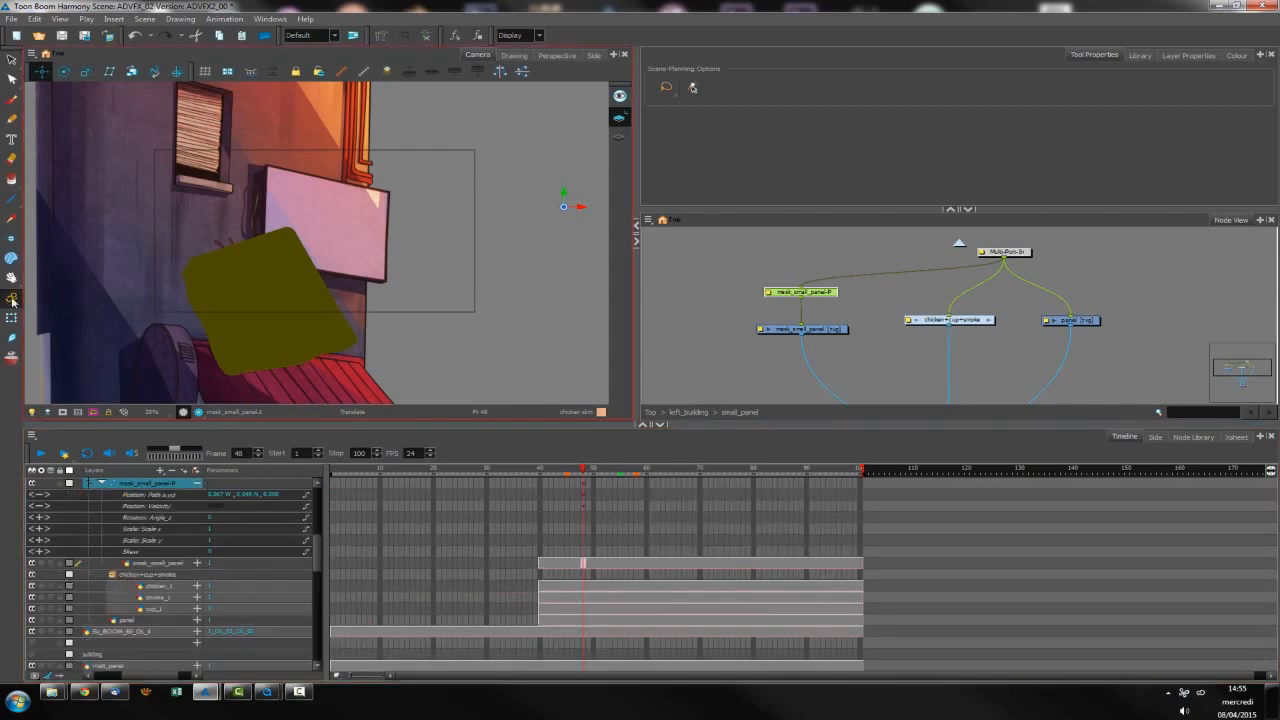
Keyframe the mask's position at frame 48 and over the sign at frame 60.
left_click(624, 472)
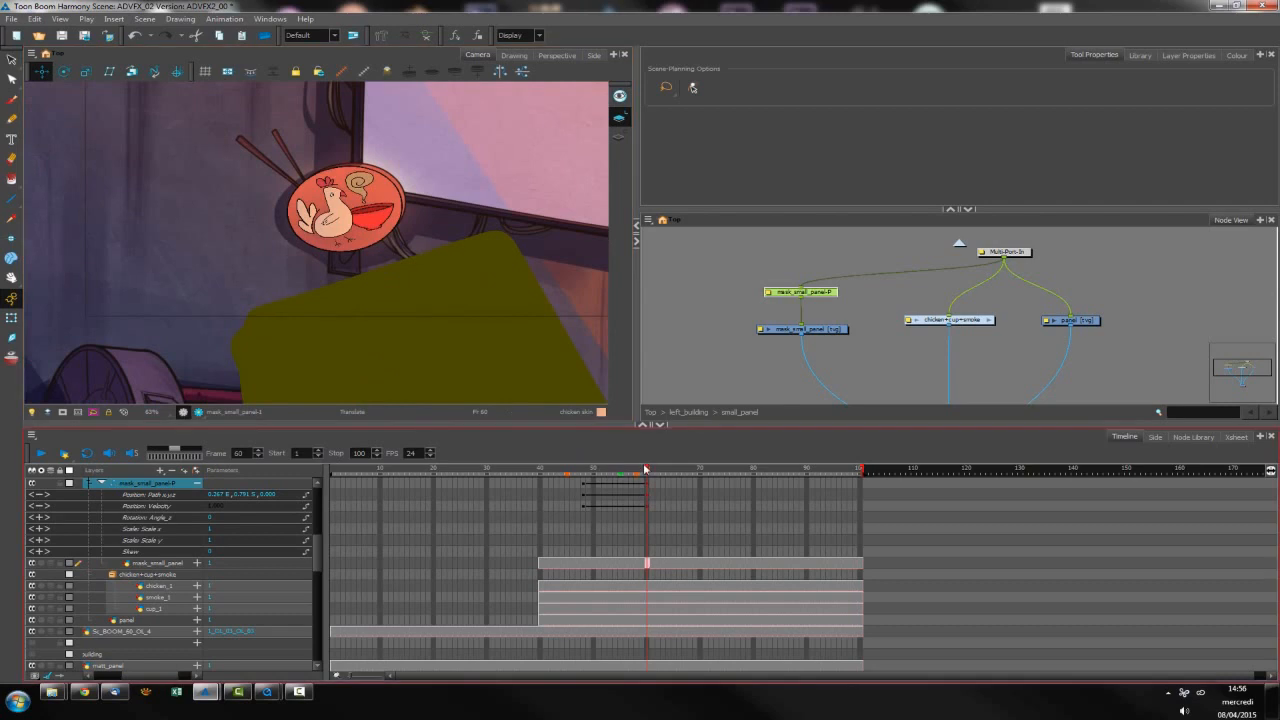
left_click(646, 473)
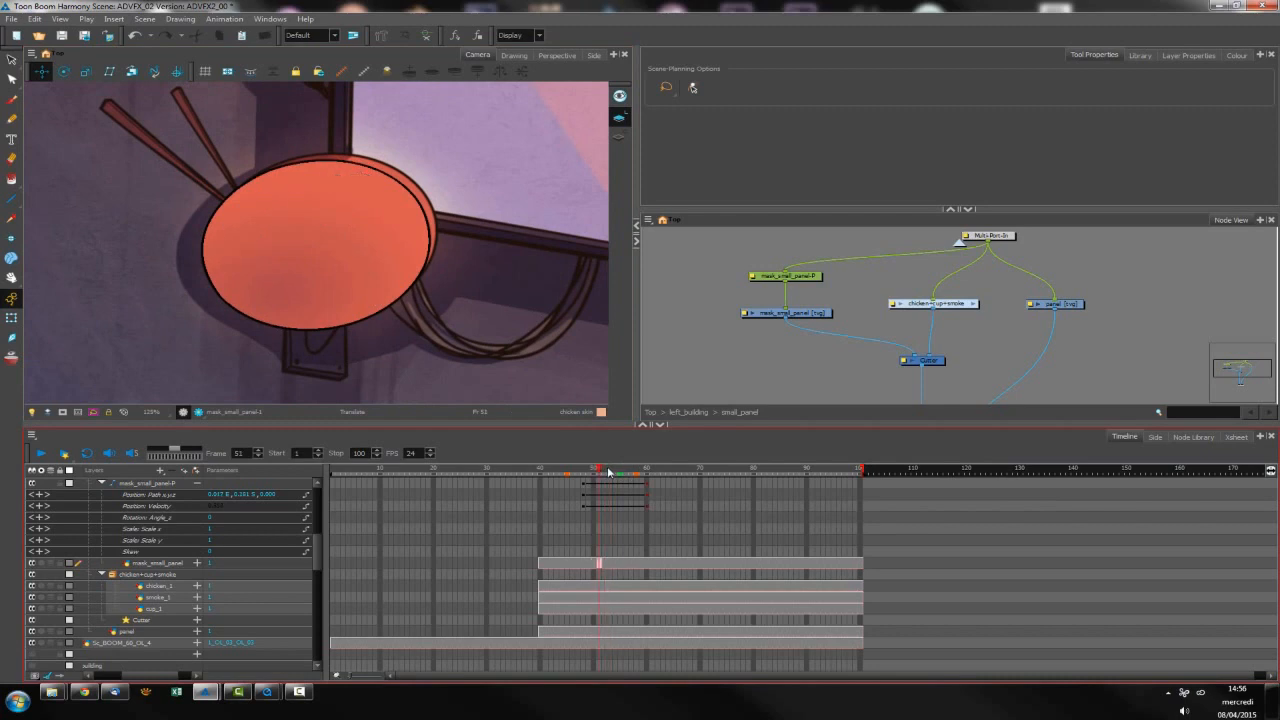
Enable Inverted on the Cutter node's Layer Properties and close the dialog.
double_click(924, 360)
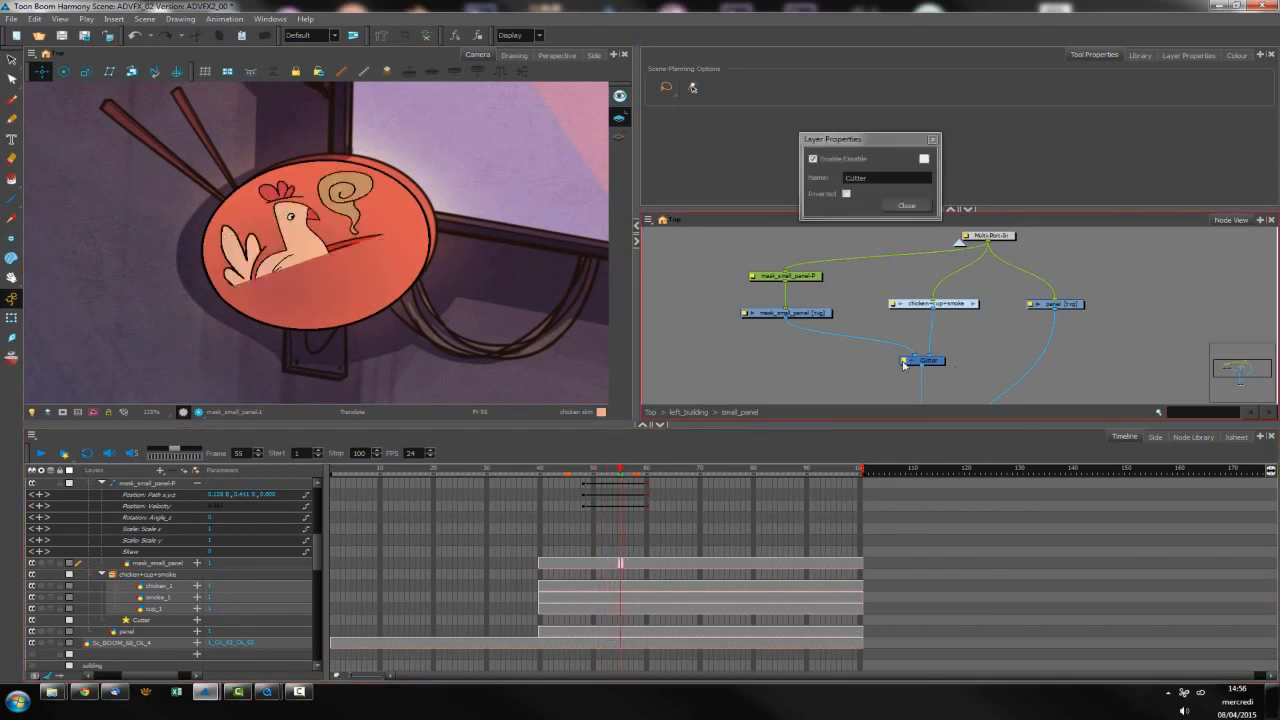
left_click(907, 205)
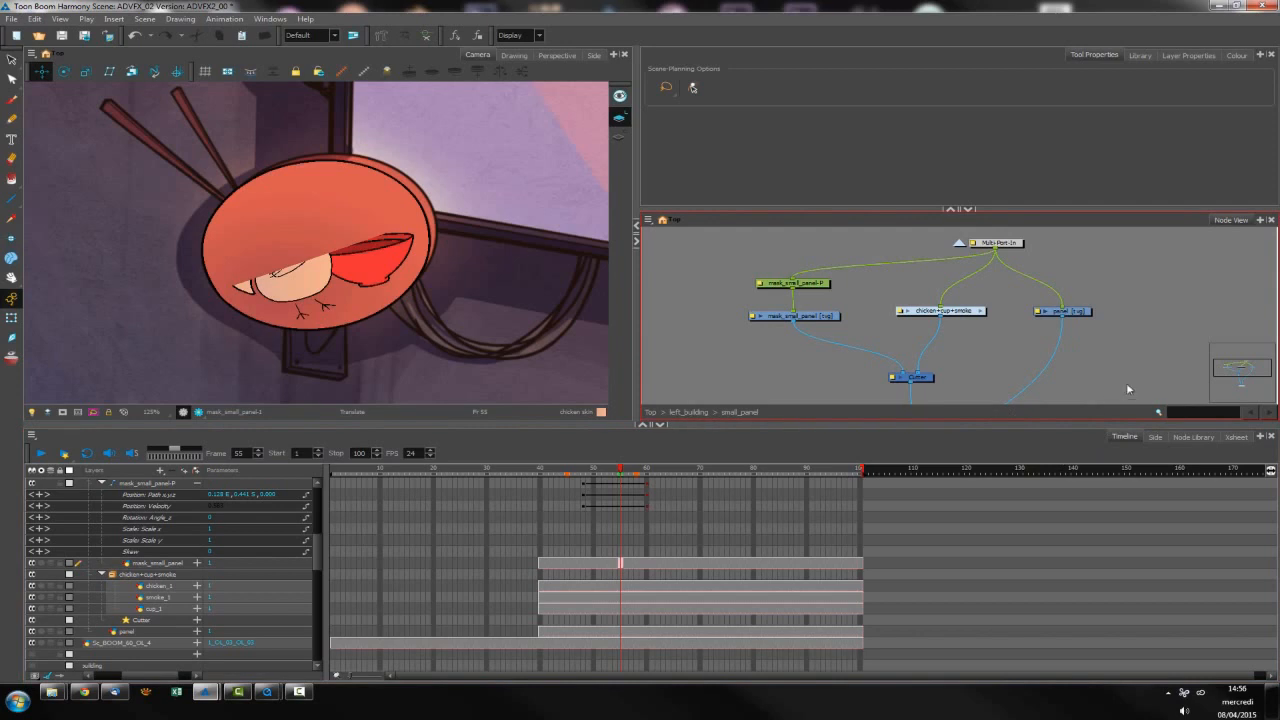
left_click(1193, 437)
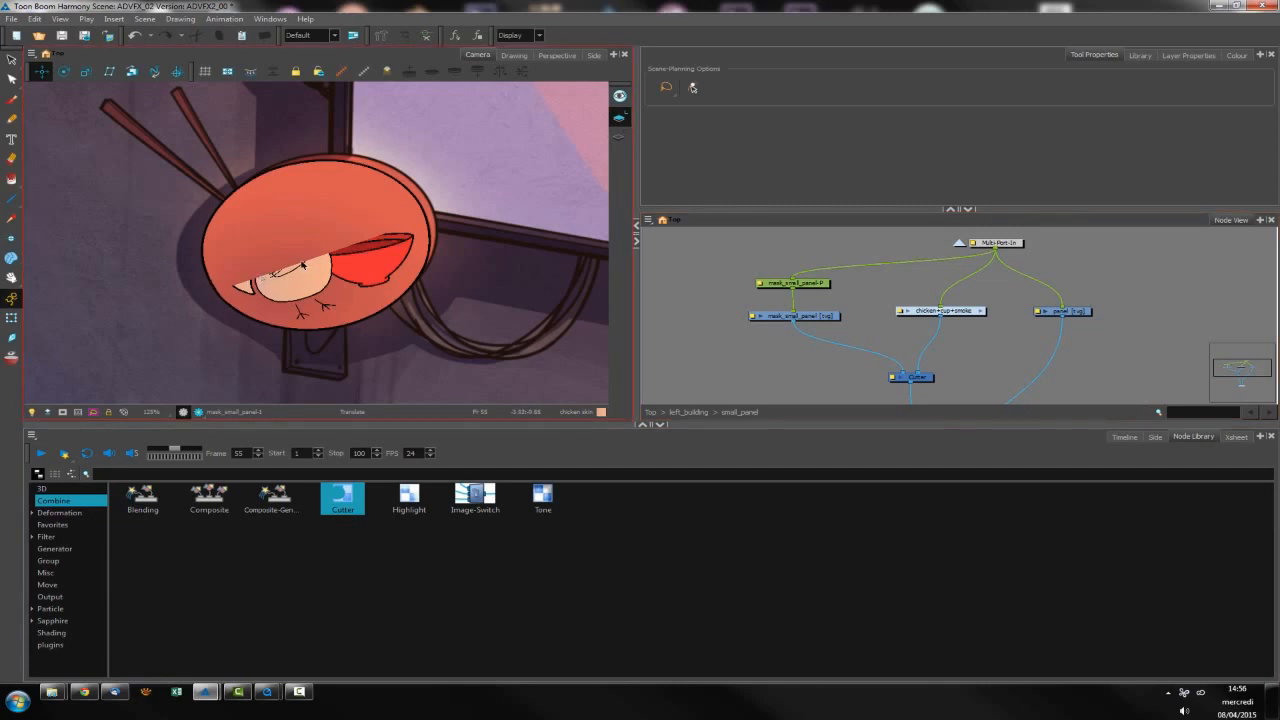
Add a Sapphire Turbulence node between mask_small_panel and the Cutter.
left_click(52, 620)
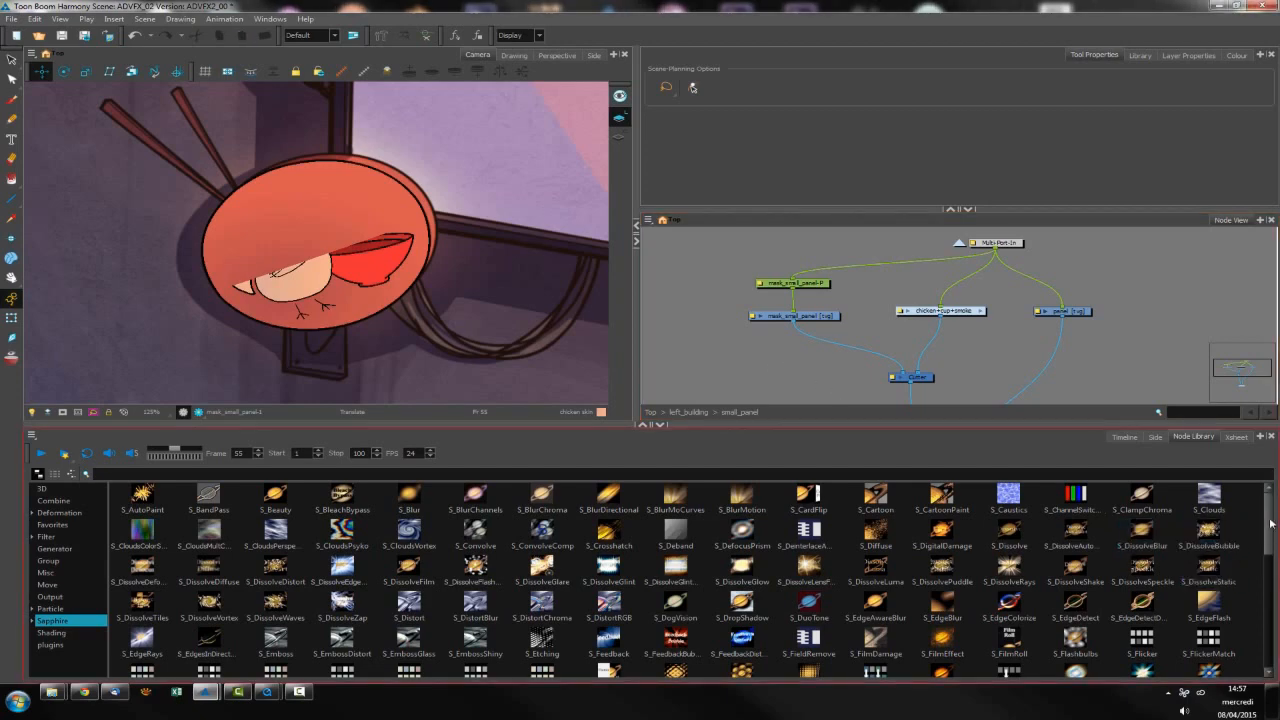
scroll("down", 3)
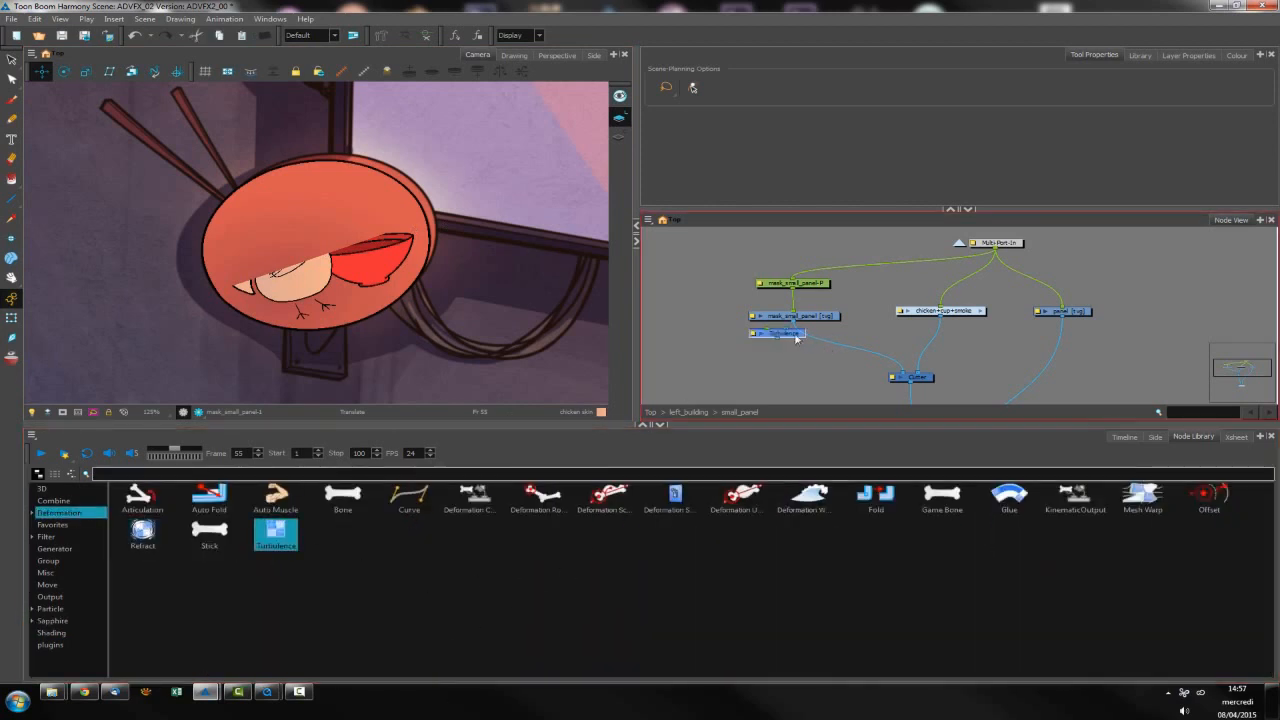
left_click(782, 343)
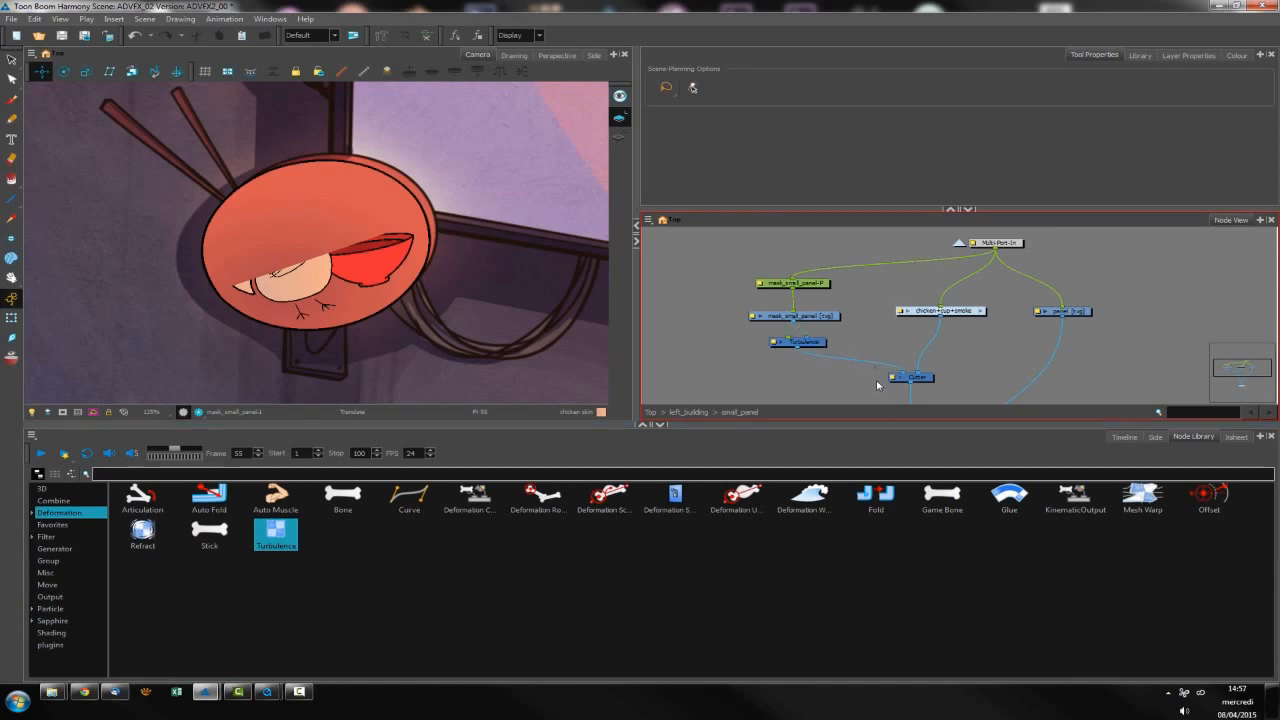
mouse_move(760, 352)
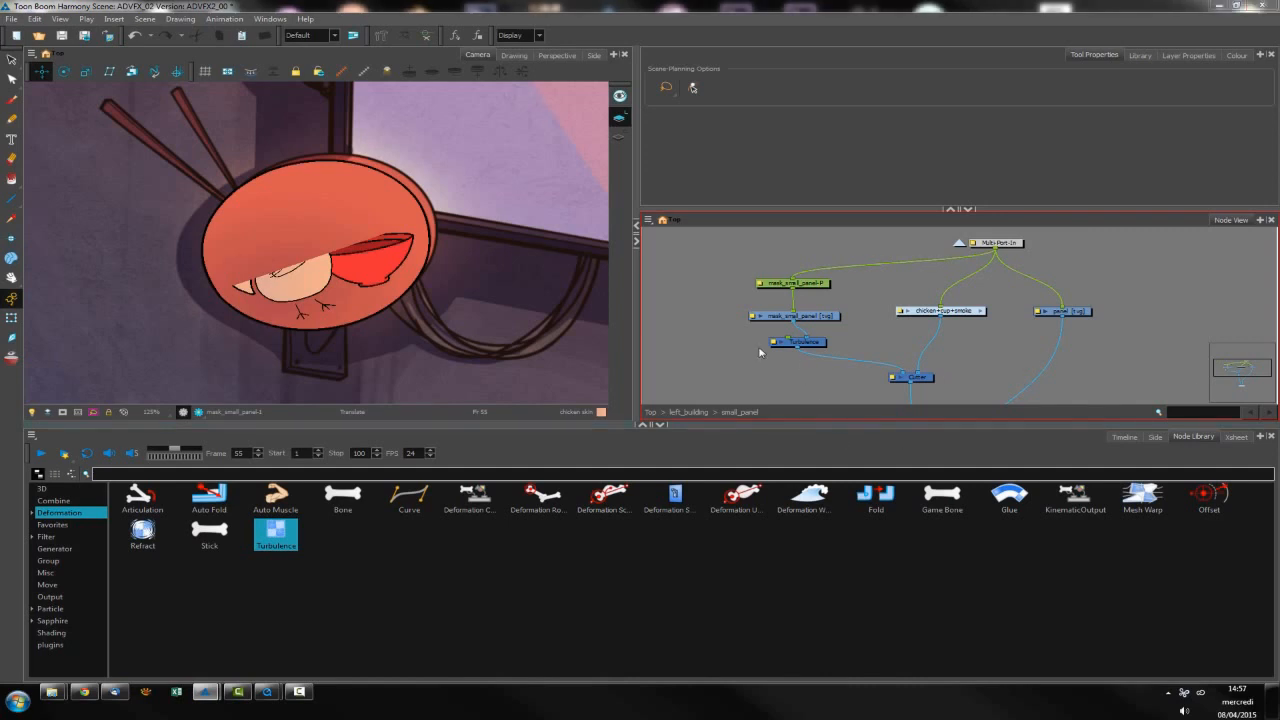
Give the Turbulence node Amount 30, Frequency 150 and higher Complexity.
double_click(795, 342)
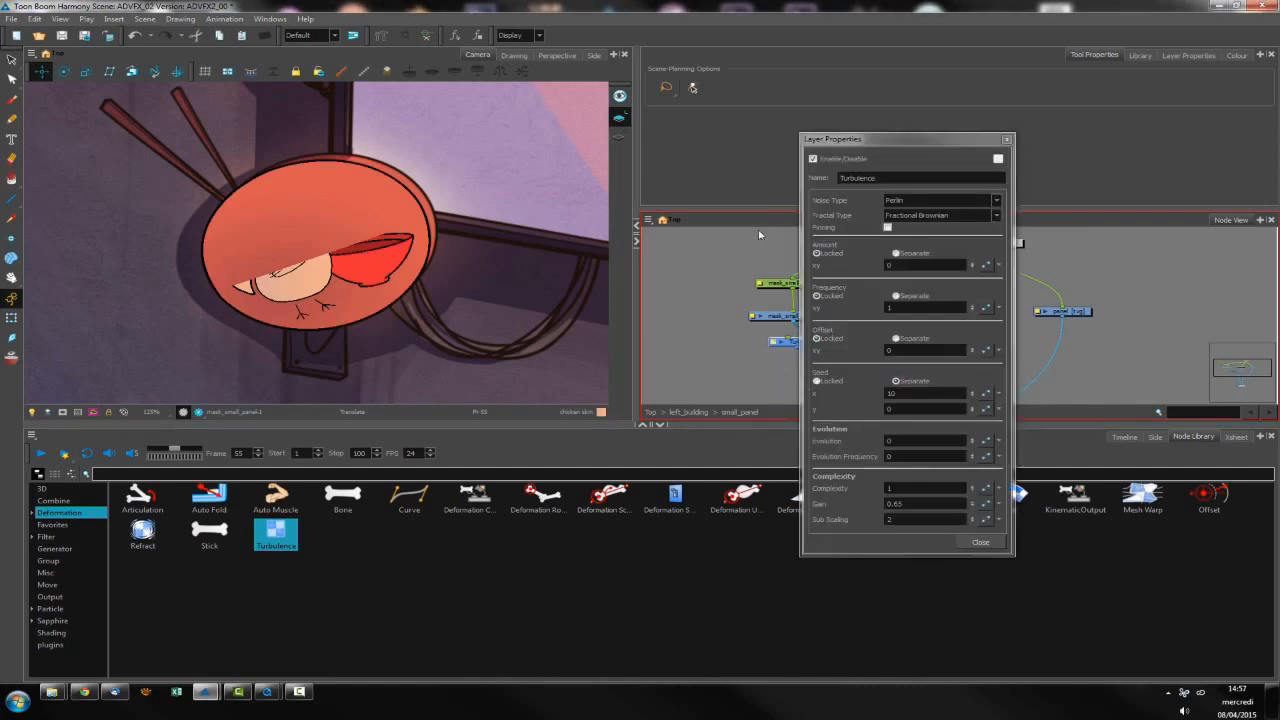
left_click(923, 265)
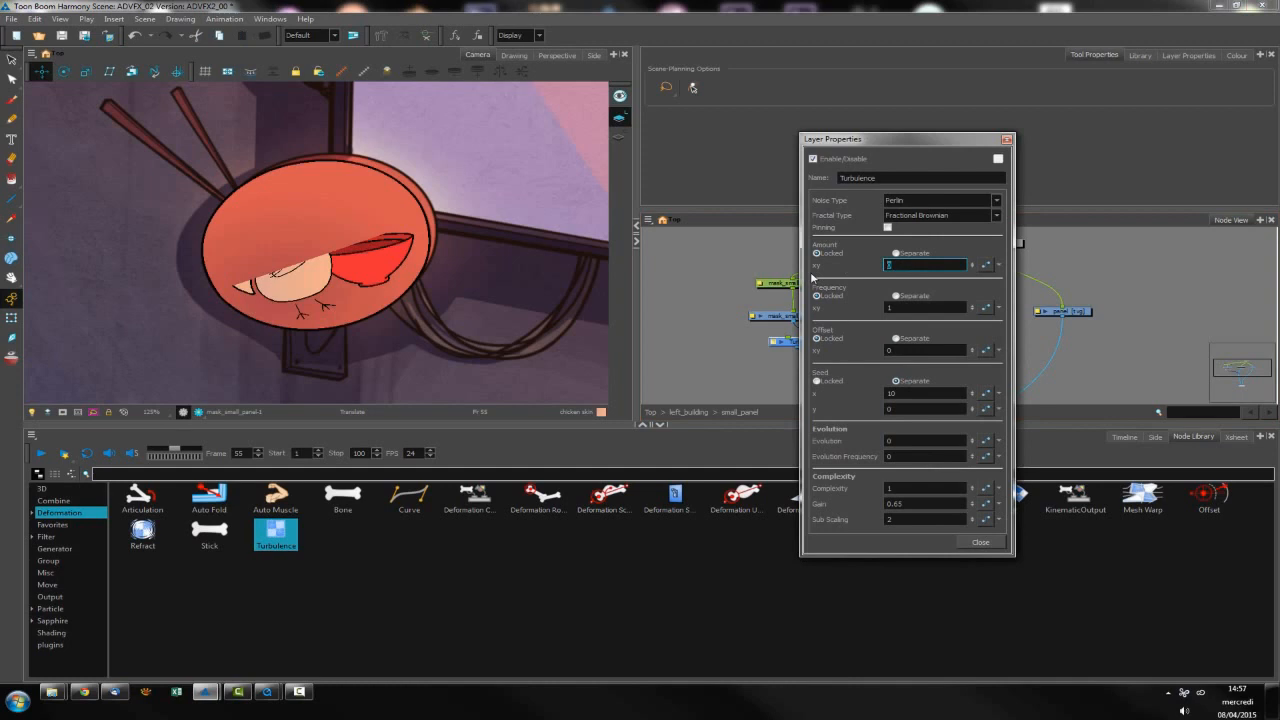
type("30")
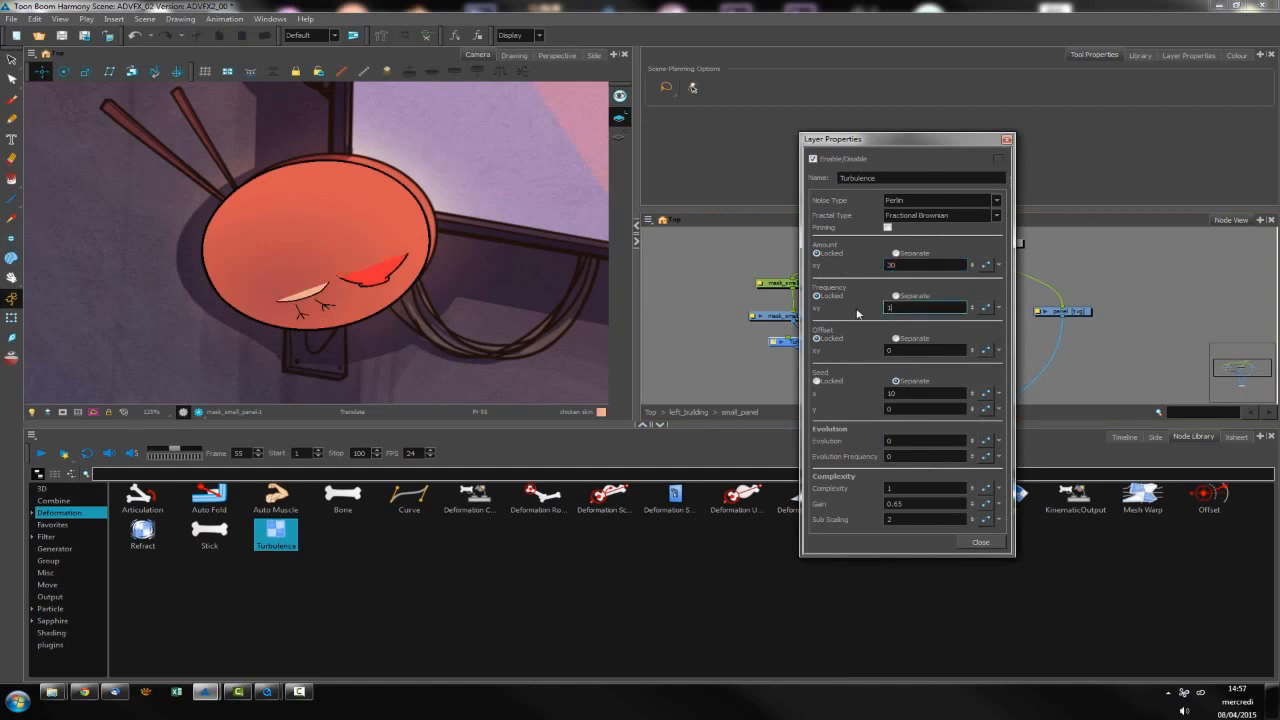
type("150")
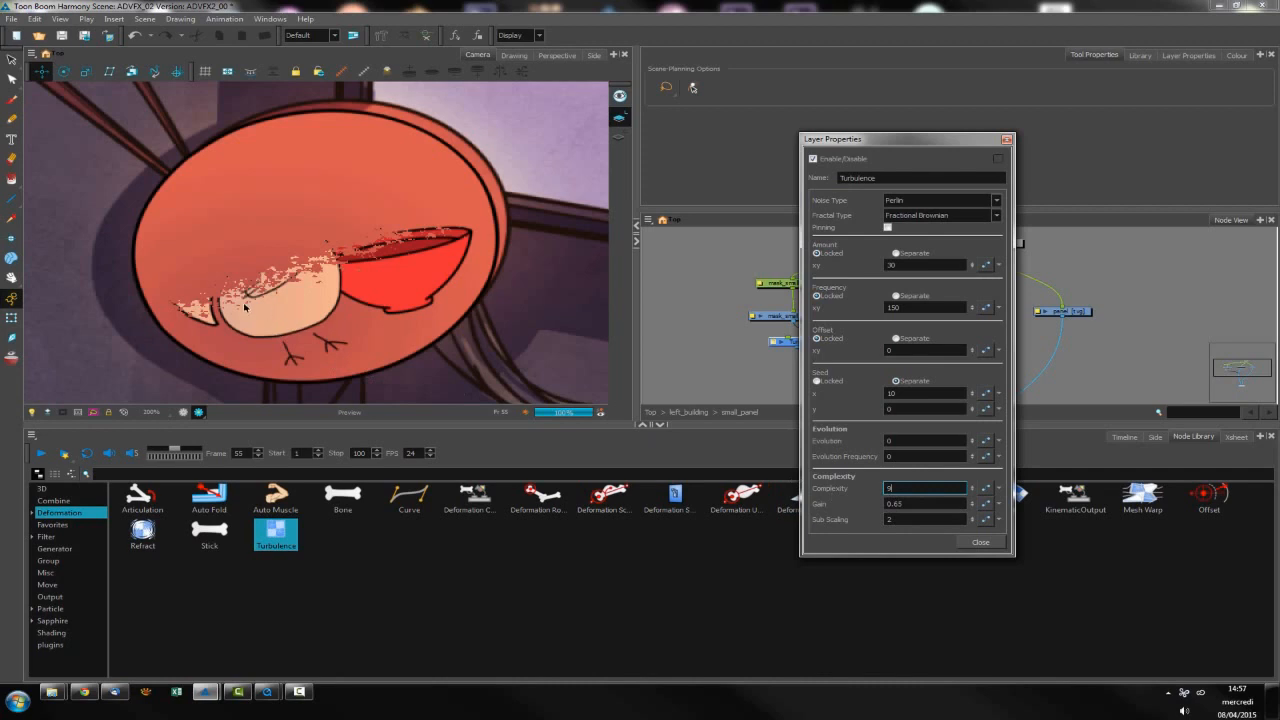
mouse_move(247, 296)
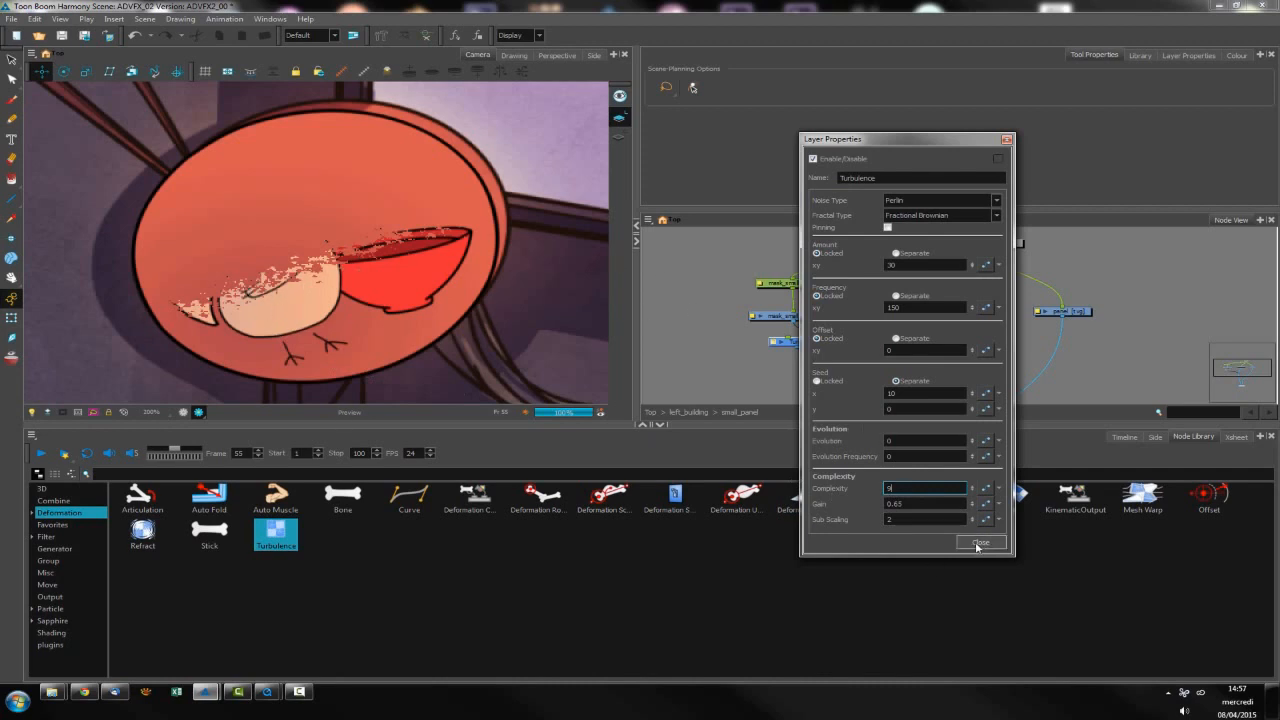
left_click(978, 542)
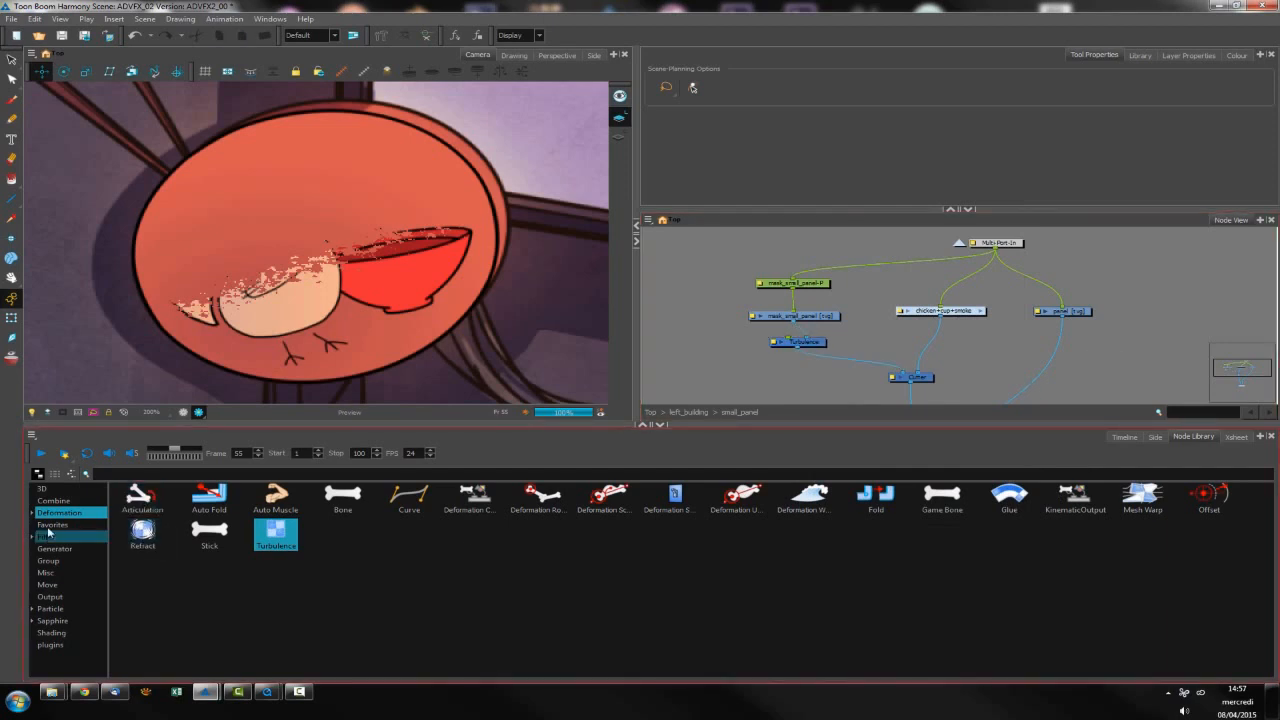
Add a Blur node after Turbulence with Radius 0.02.
left_click(46, 536)
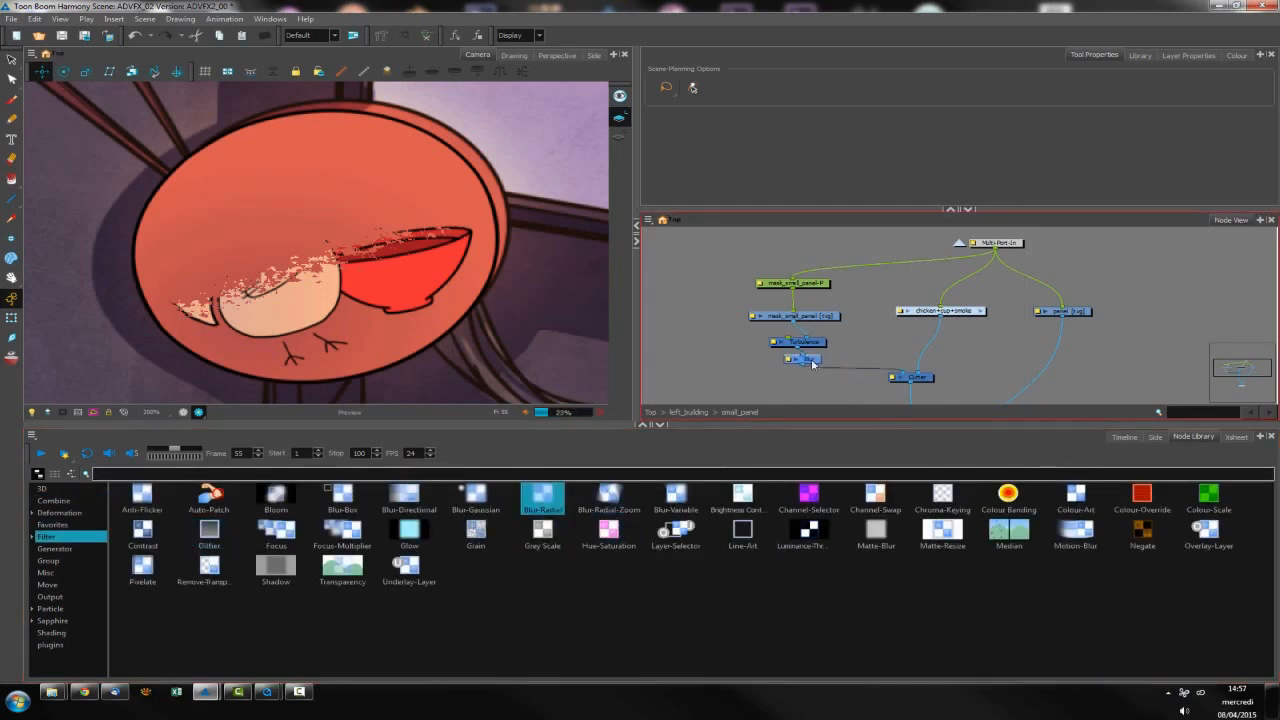
double_click(801, 358)
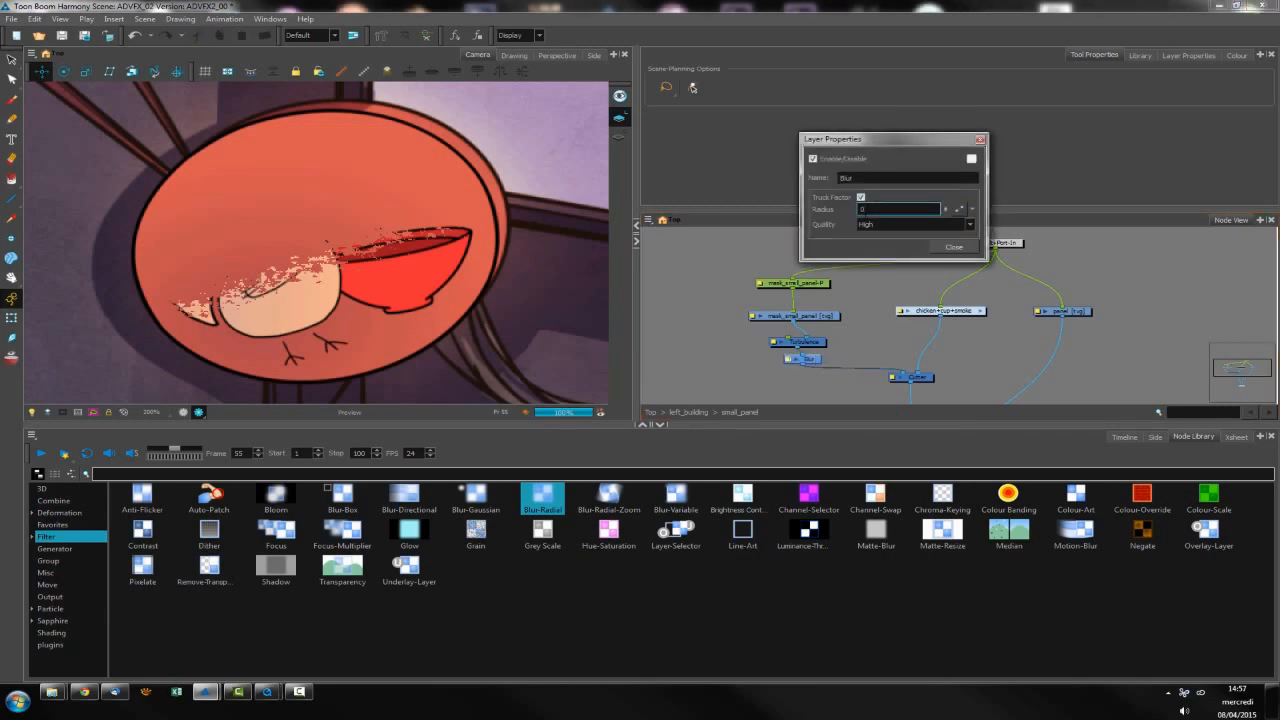
type("0.02")
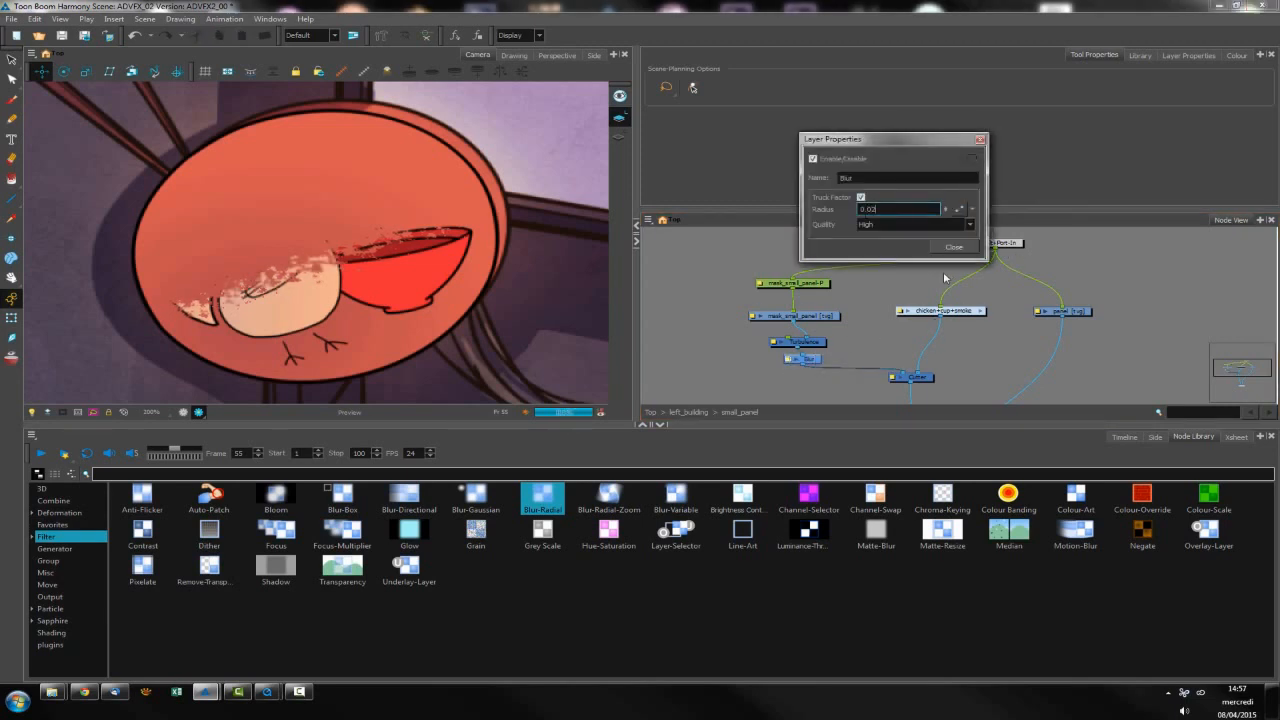
left_click(954, 247)
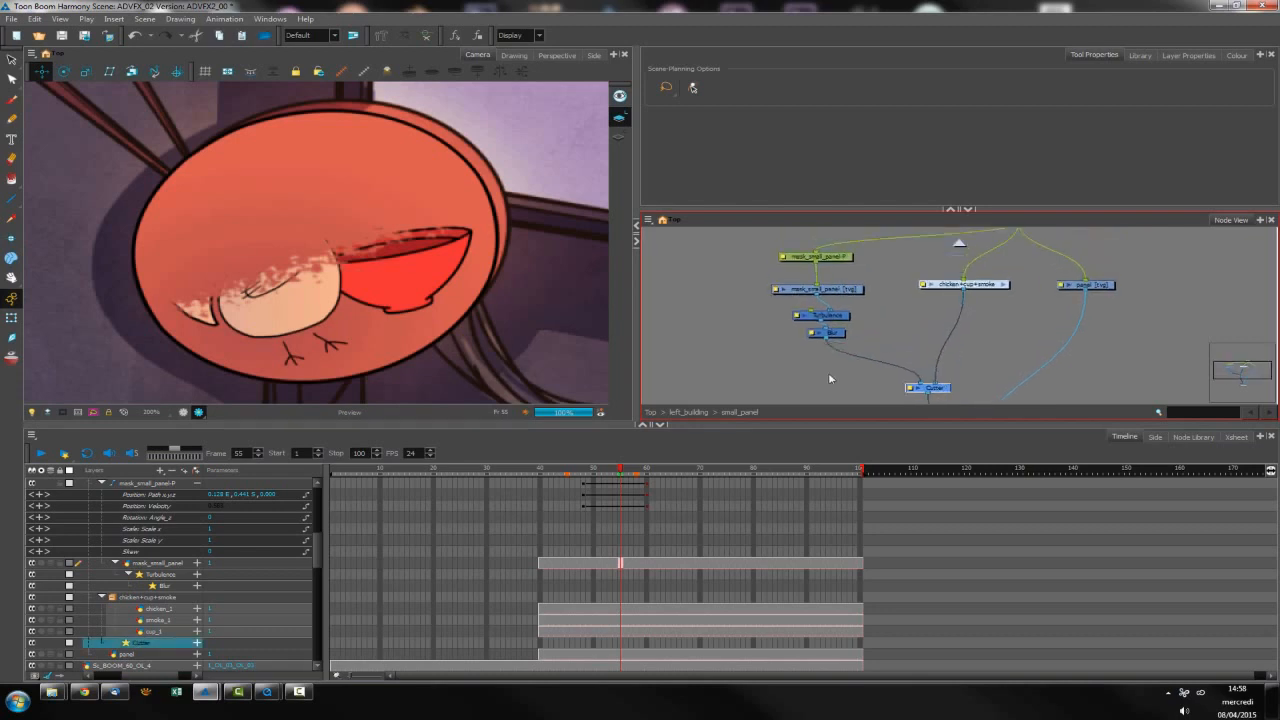
Select the mask_small_panel node and show the Node Library Filter category again.
left_click(821, 285)
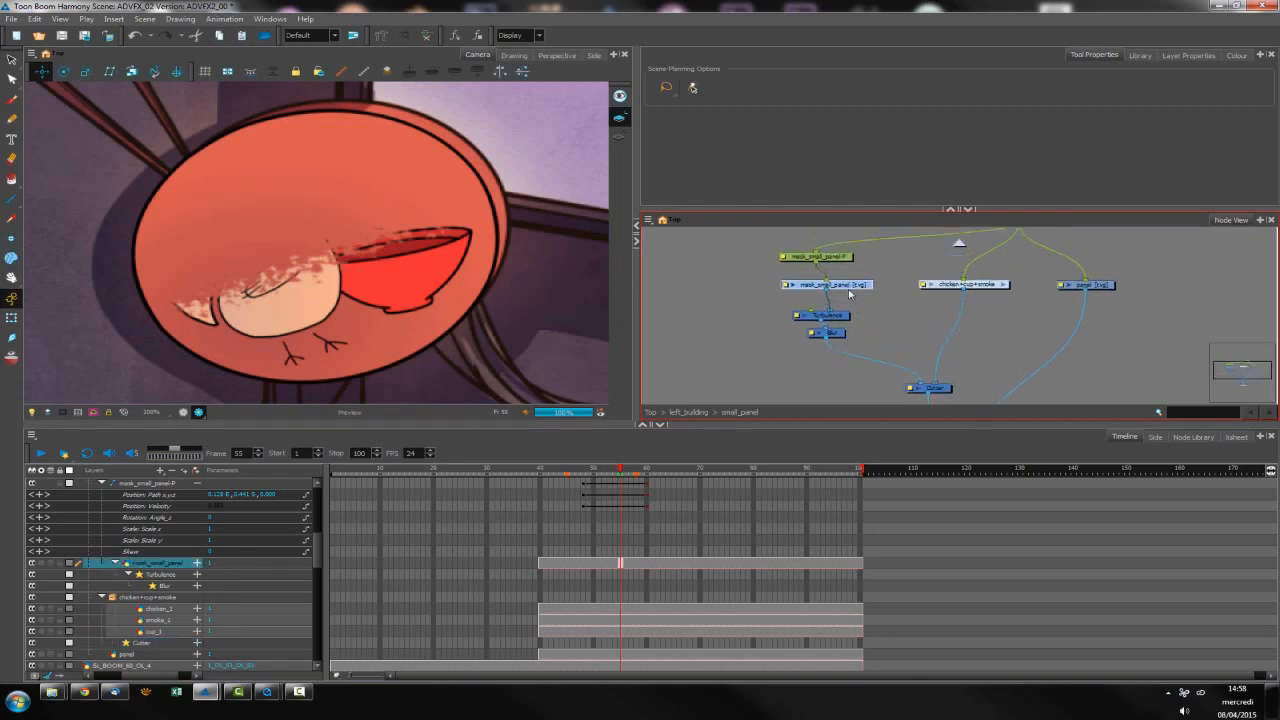
left_click(1191, 437)
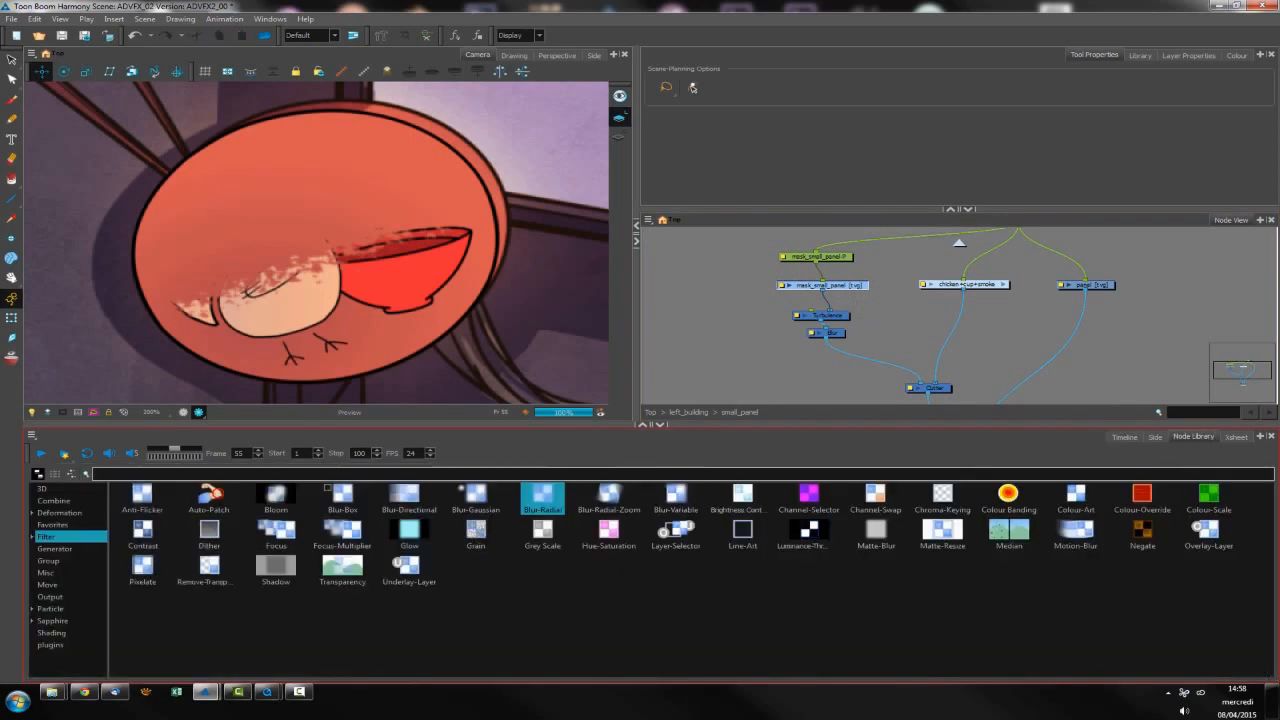
left_click(47, 584)
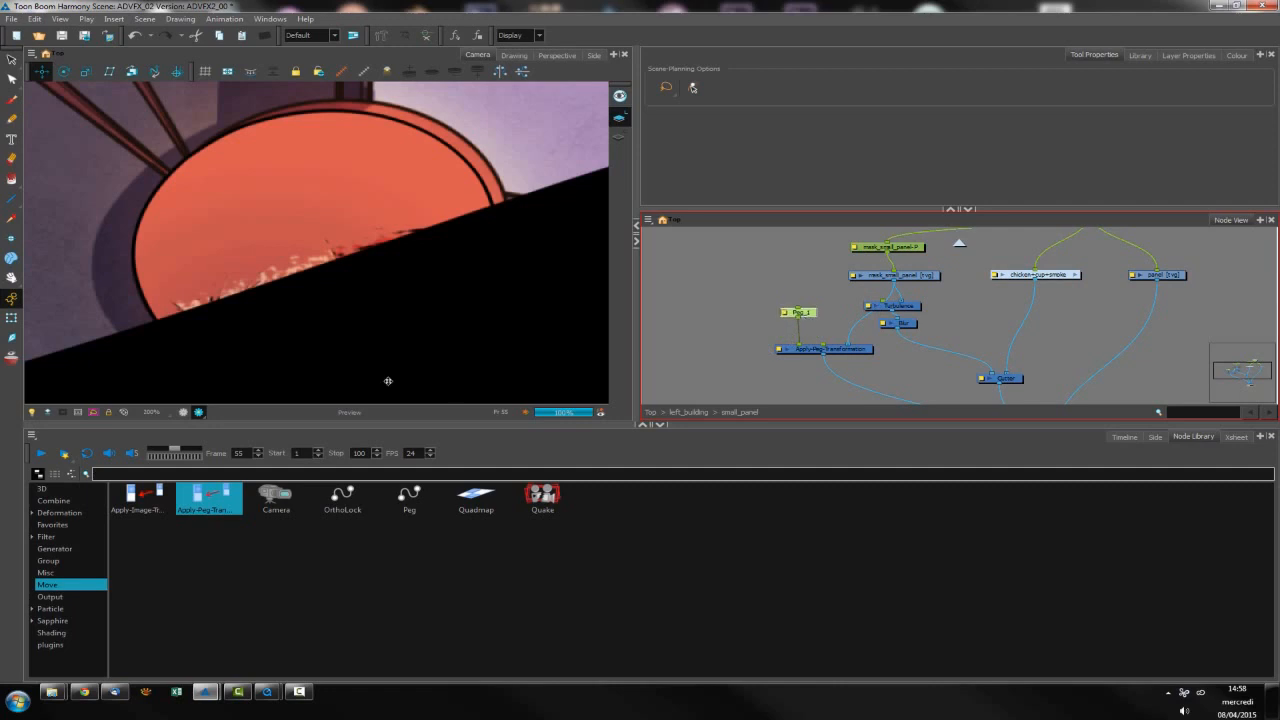
mouse_move(367, 307)
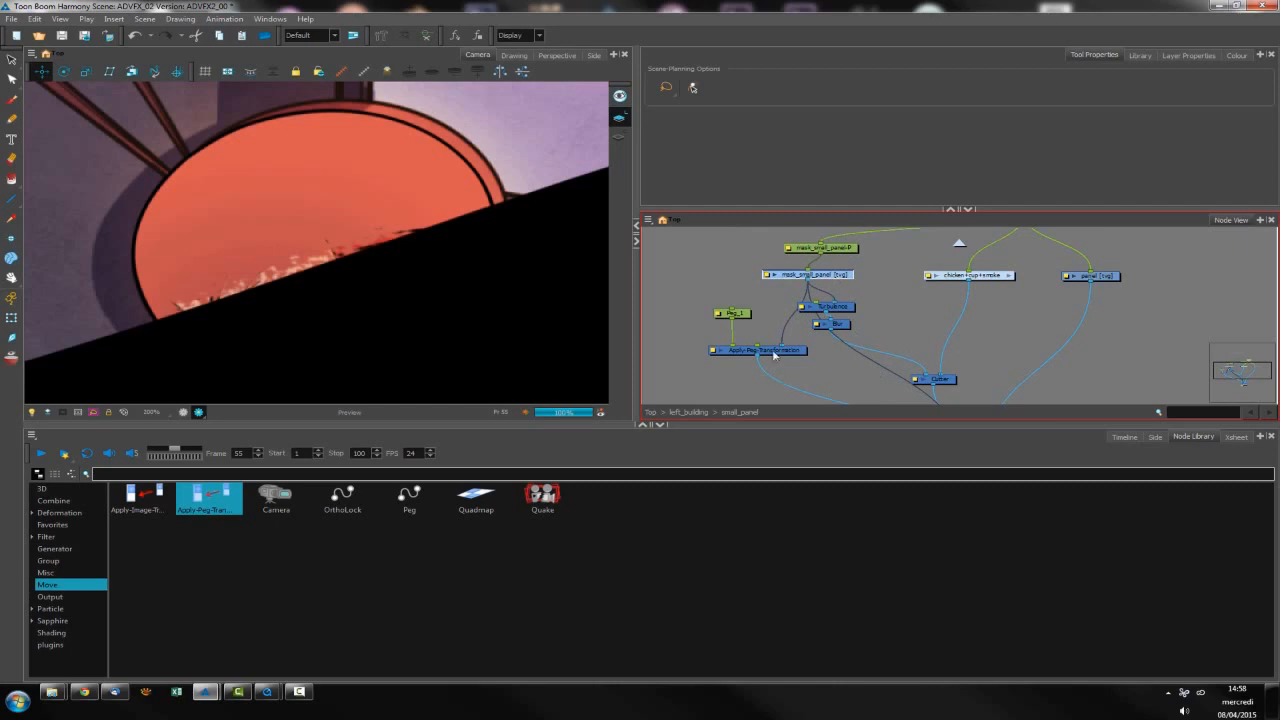
Select the Apply-Peg-Transformation node to wire Peg_1 and the mask chain into it.
left_click(757, 350)
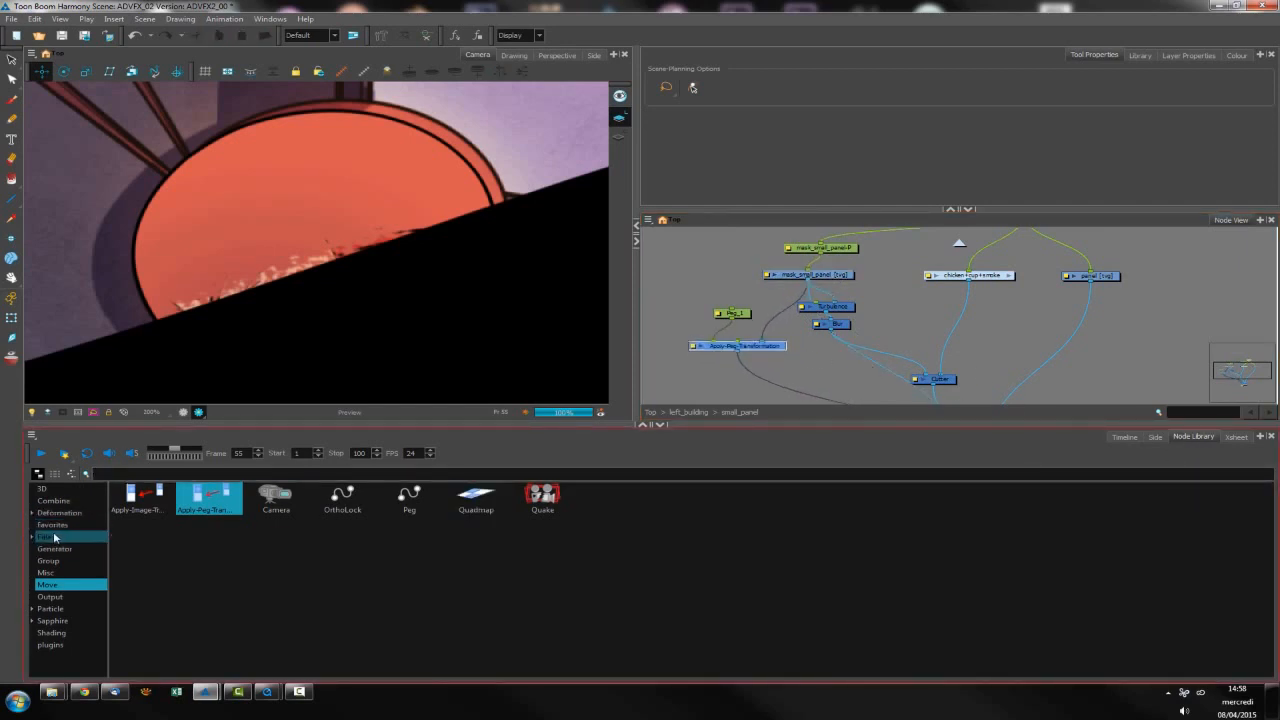
Add Turbulence_1, Blur_1 and Cutter_1 from the Filter library and open Turbulence_1's settings.
left_click(46, 536)
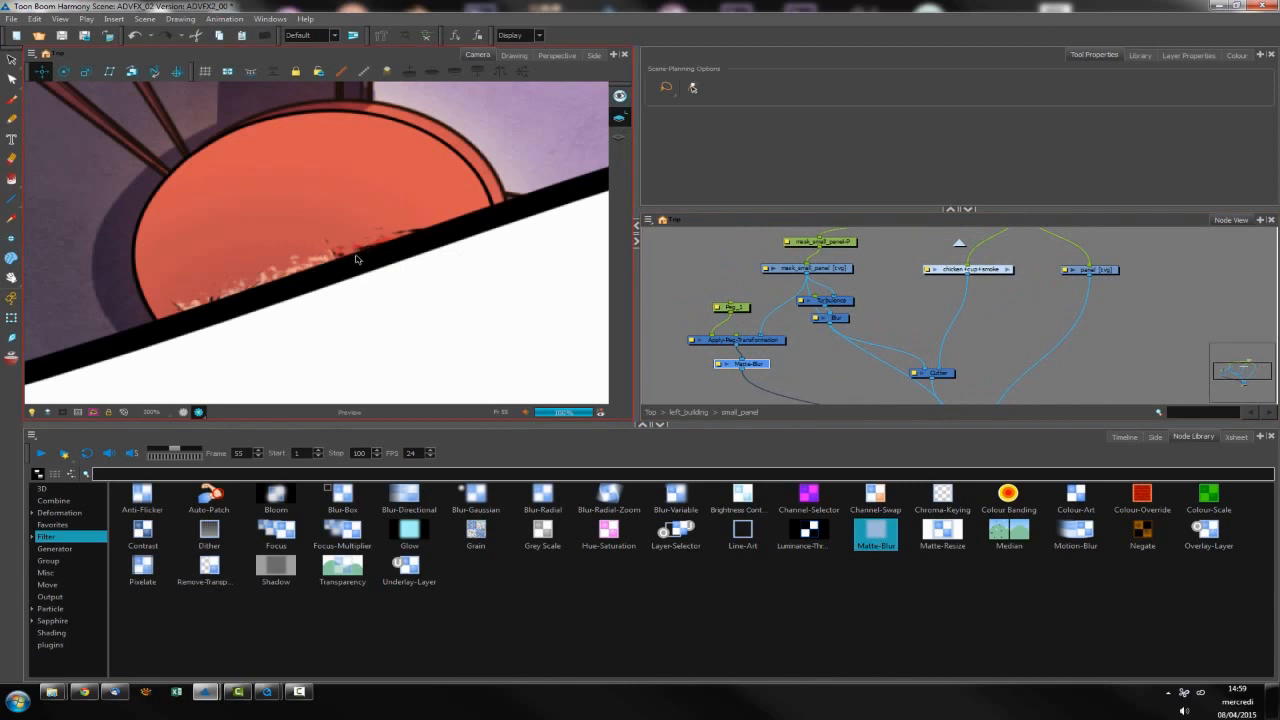
mouse_move(787, 337)
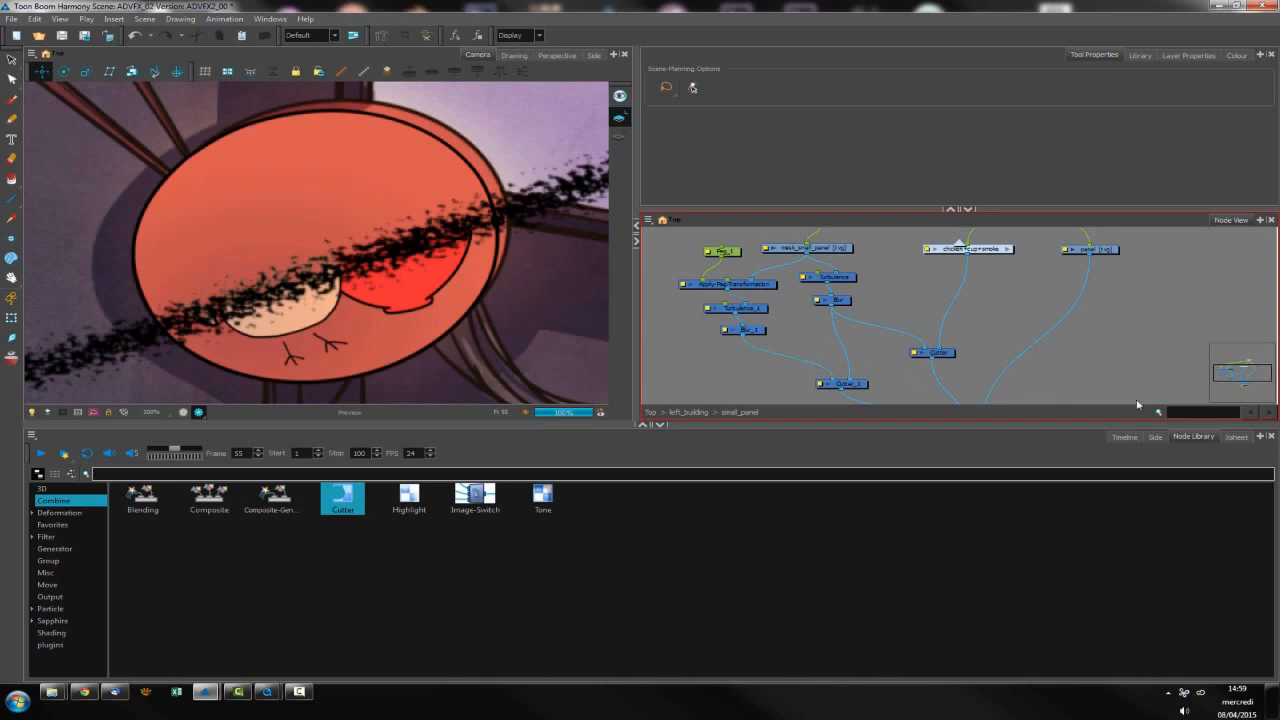
mouse_move(378, 267)
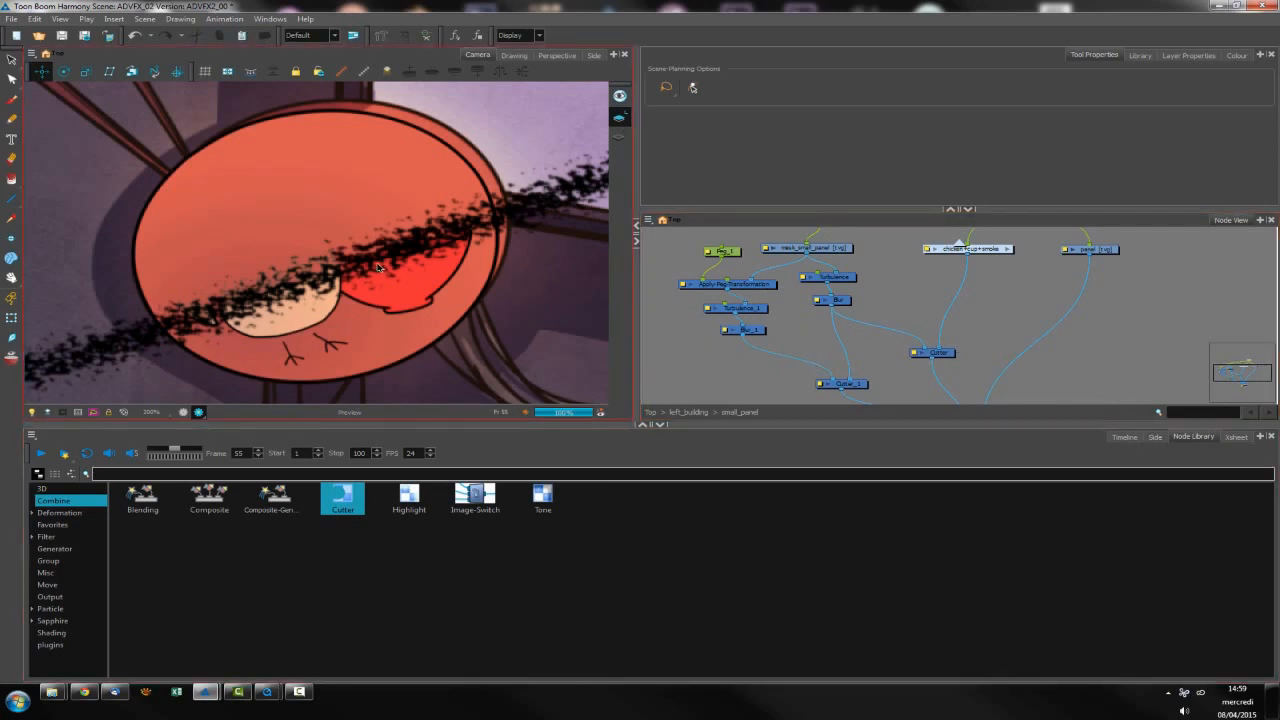
double_click(741, 308)
type("25")
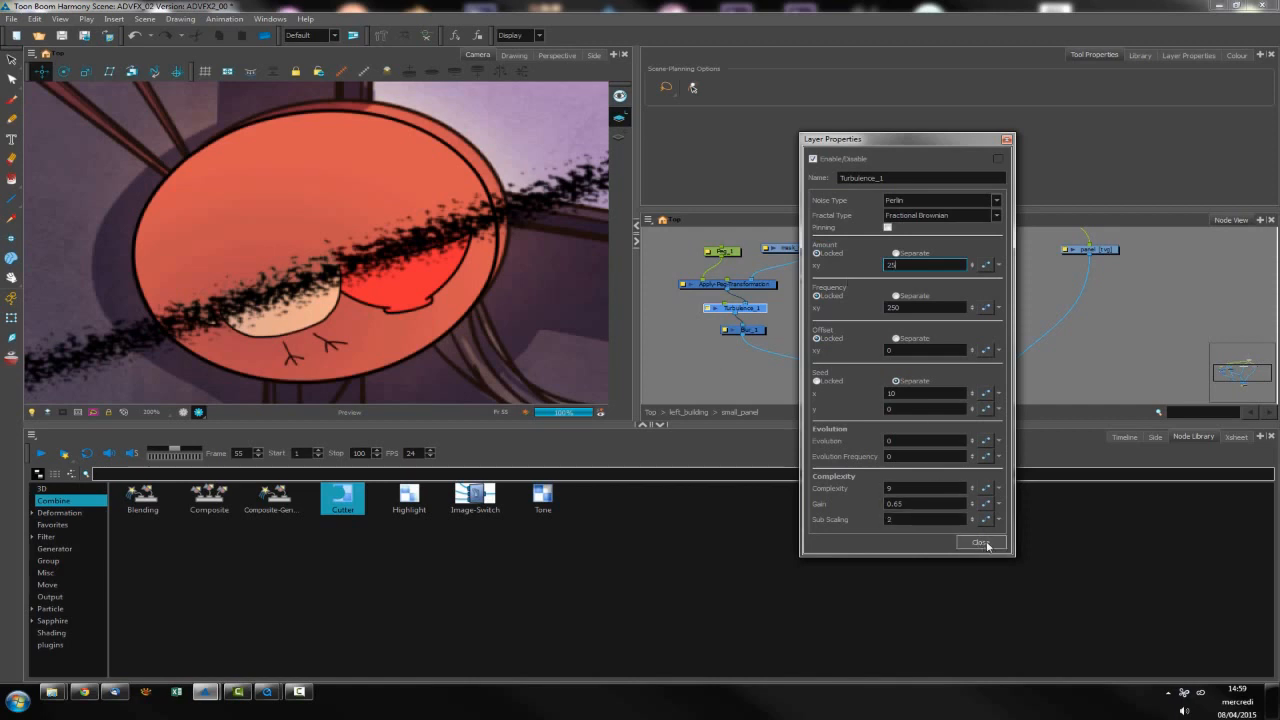
Close Turbulence_1 settings and browse the Filter effects list.
left_click(979, 542)
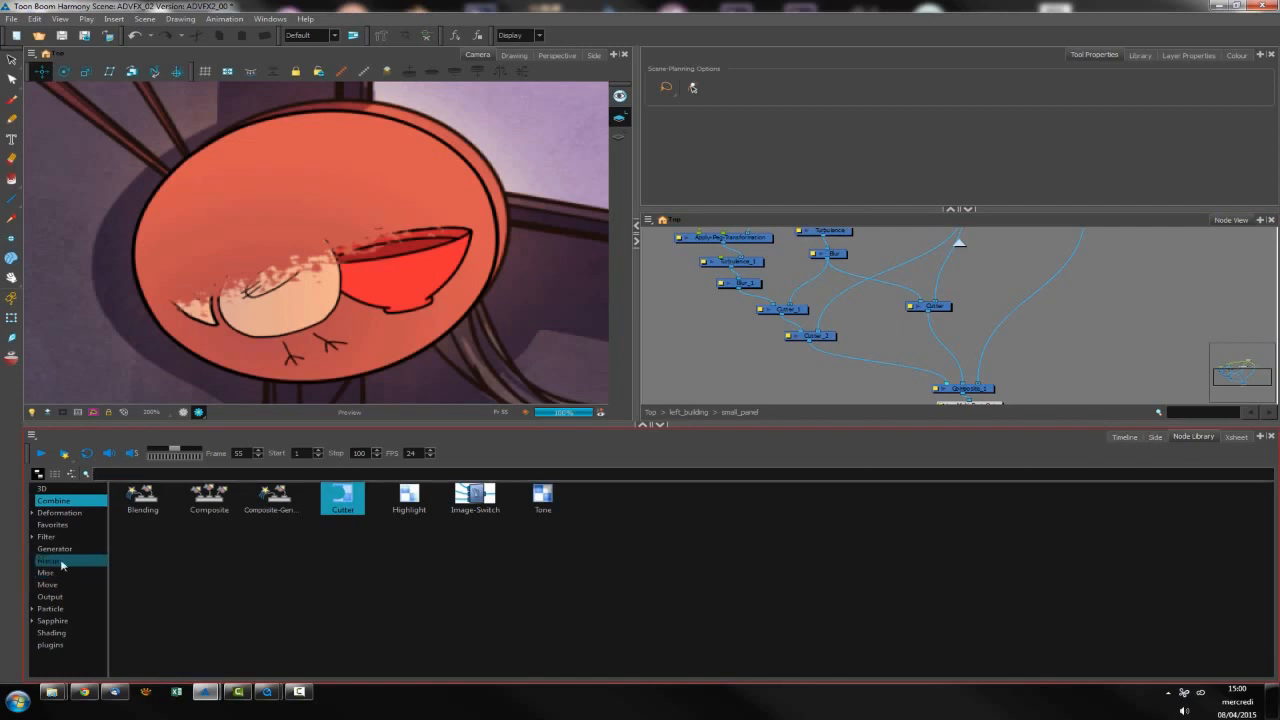
left_click(46, 536)
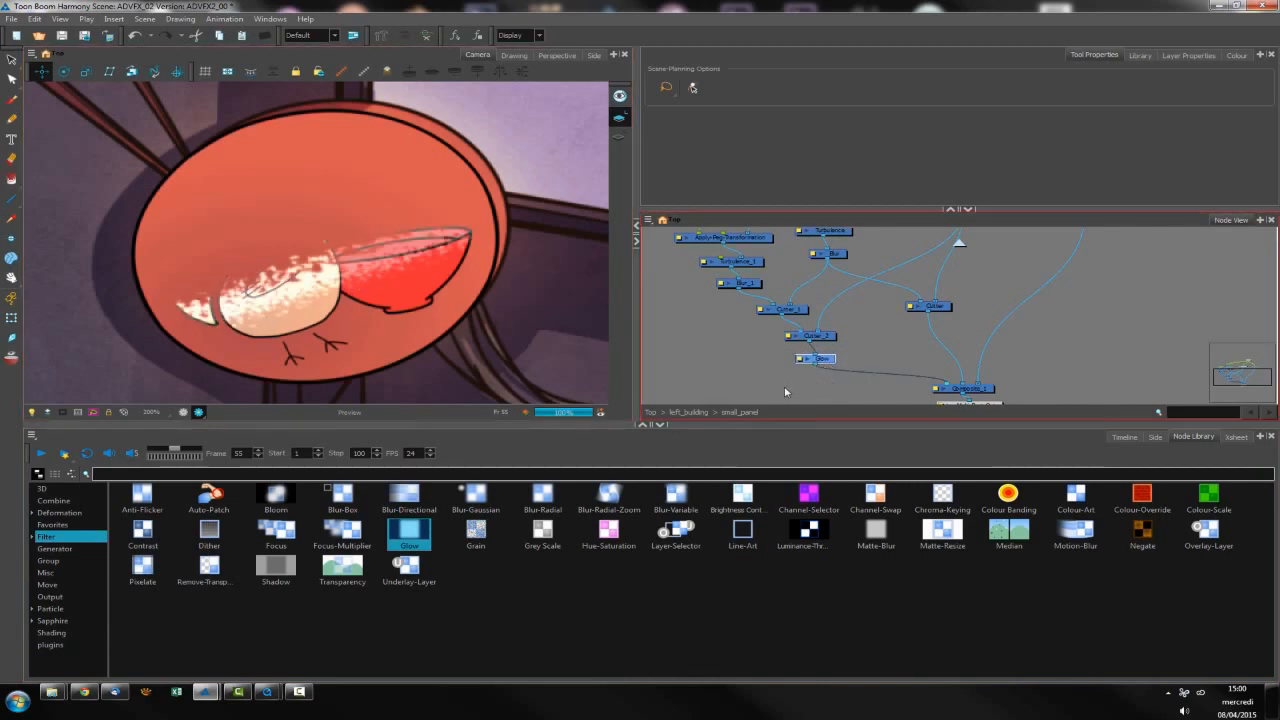
Give the Glow node a warm pale orange tint and radius 0.5.
double_click(817, 358)
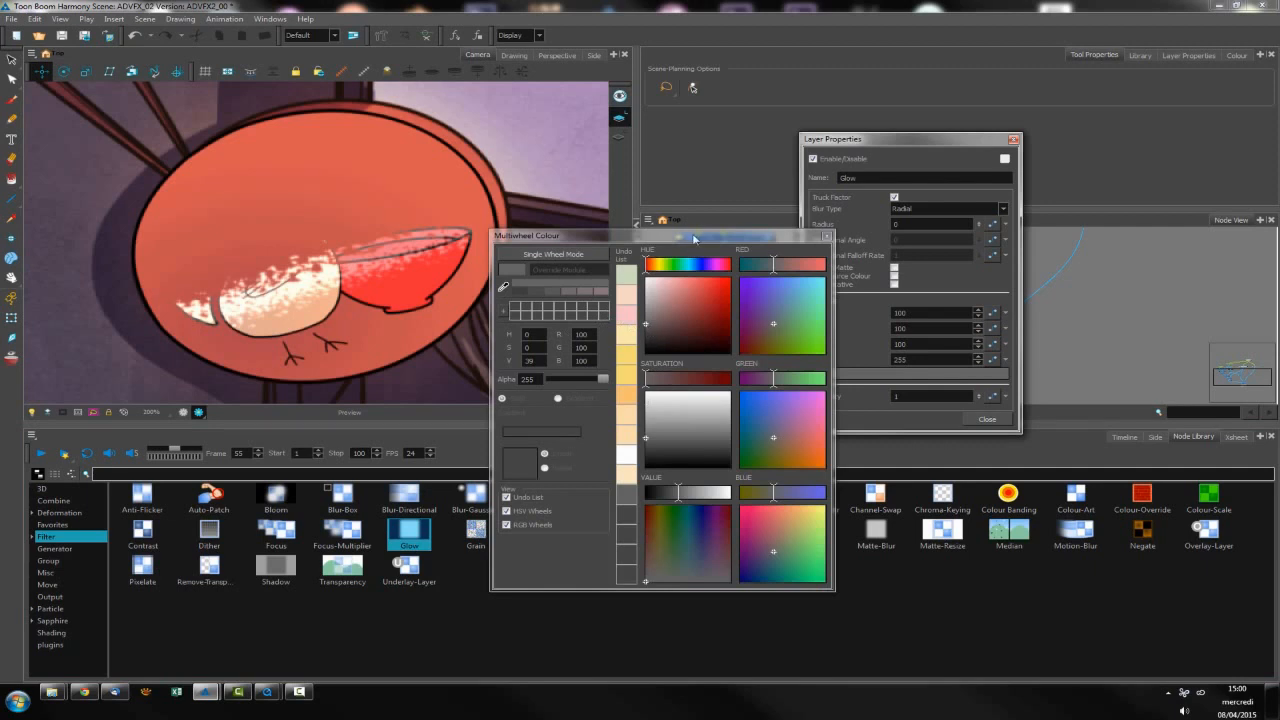
left_click_drag(695, 235, 950, 257)
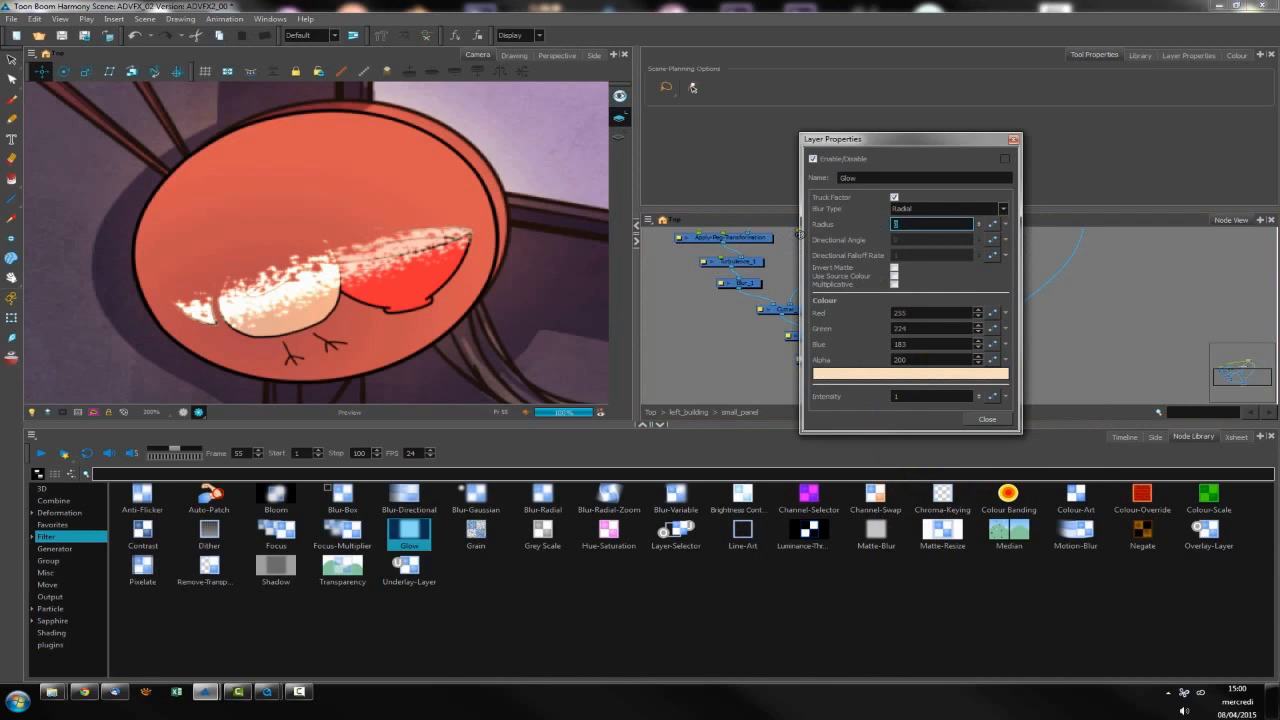
type("0.5")
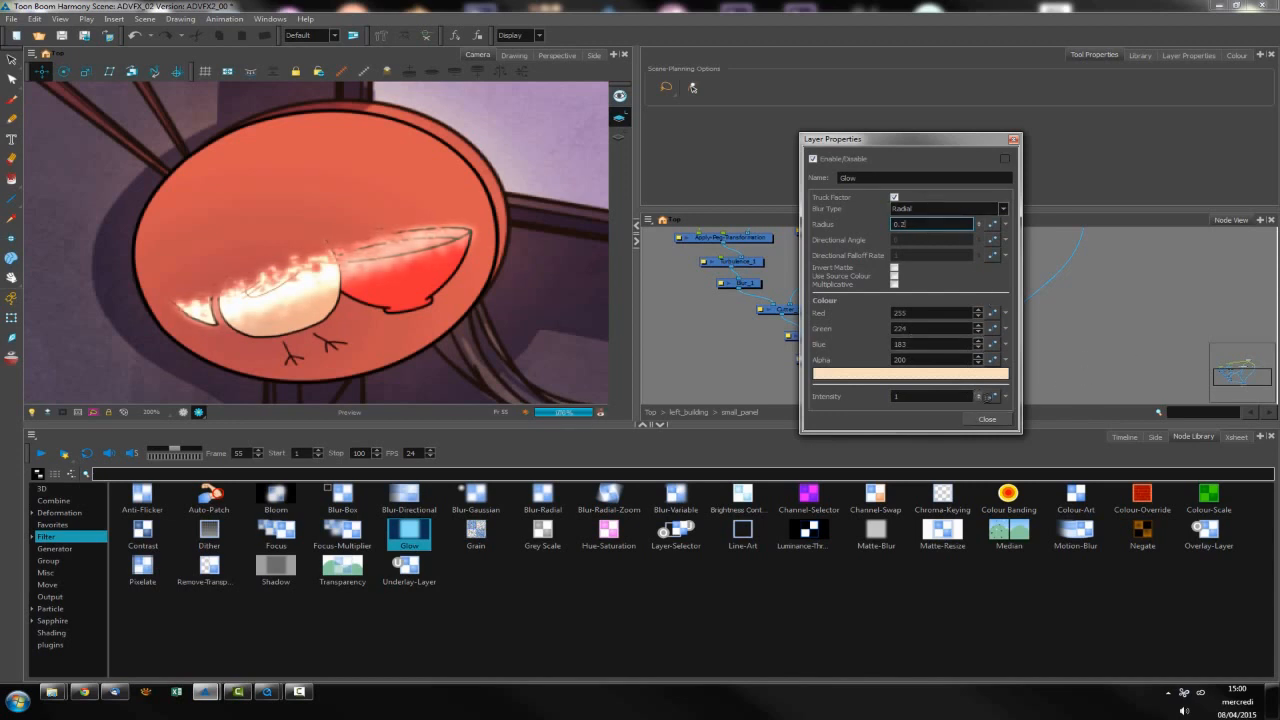
left_click(986, 419)
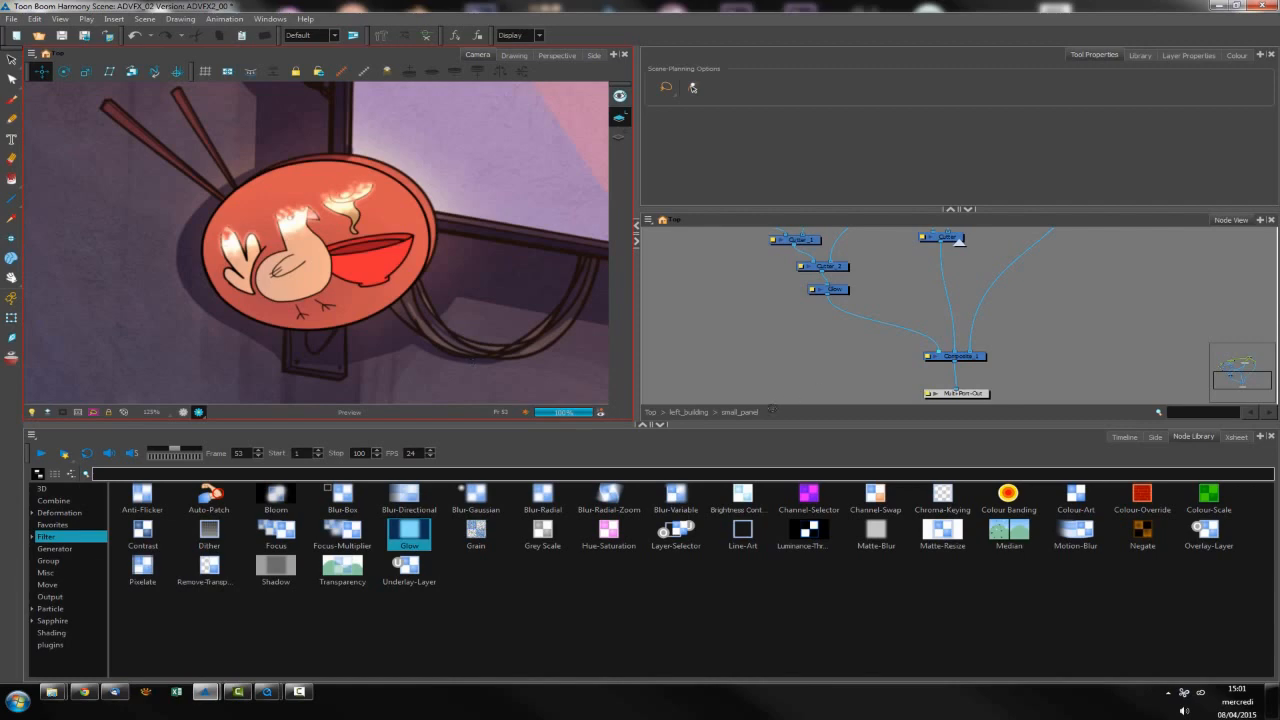
Insert Sapphire Lighting S_Rays between Glow and Composite_1 and open its properties.
left_click(51, 612)
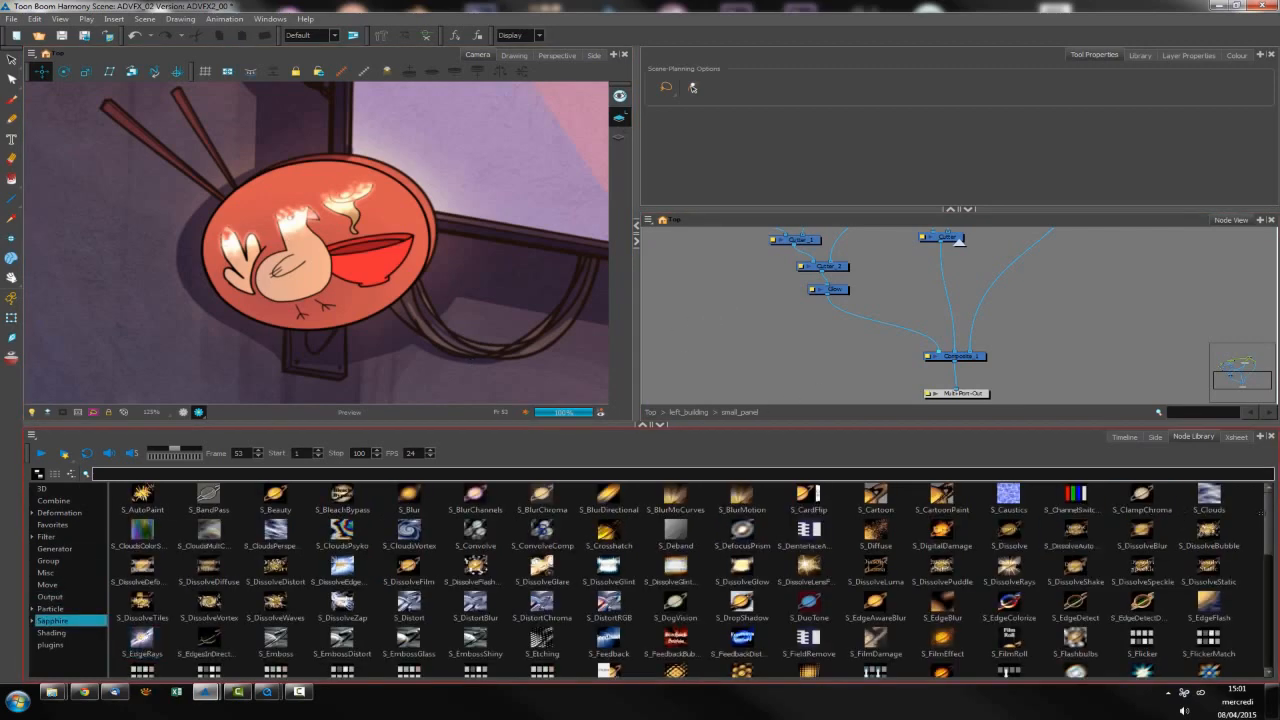
scroll("down", 3)
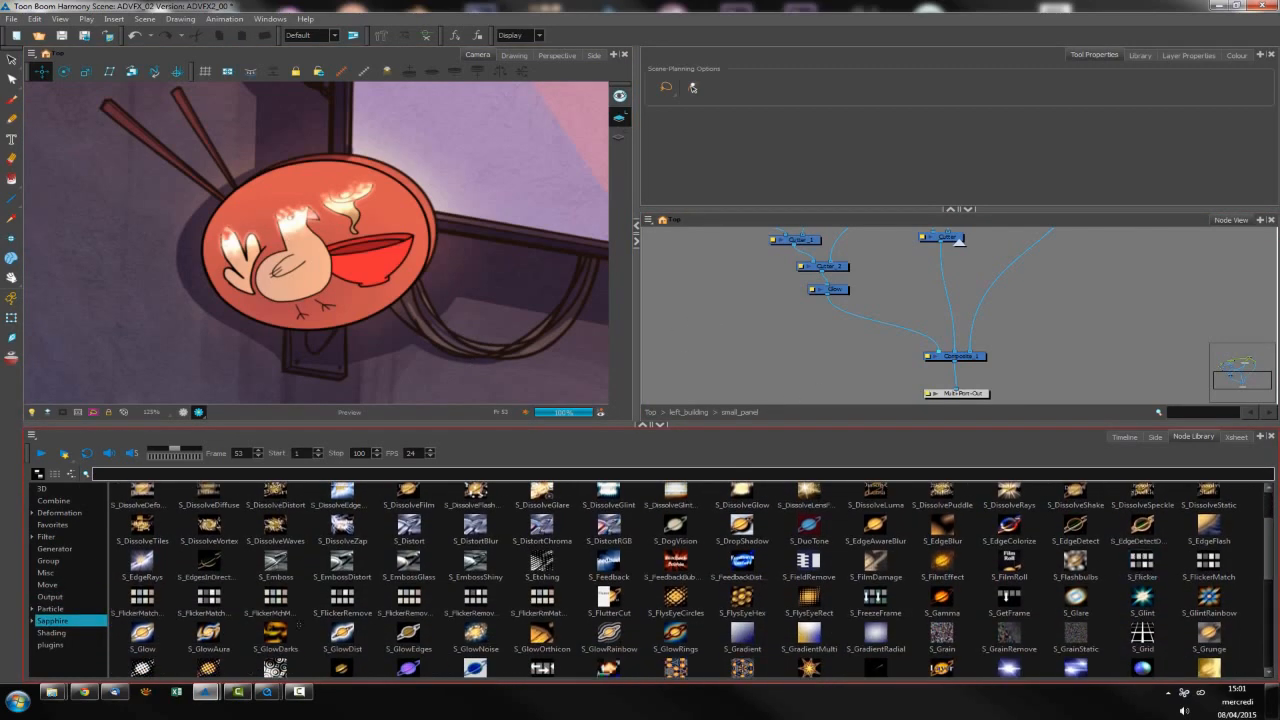
left_click(52, 619)
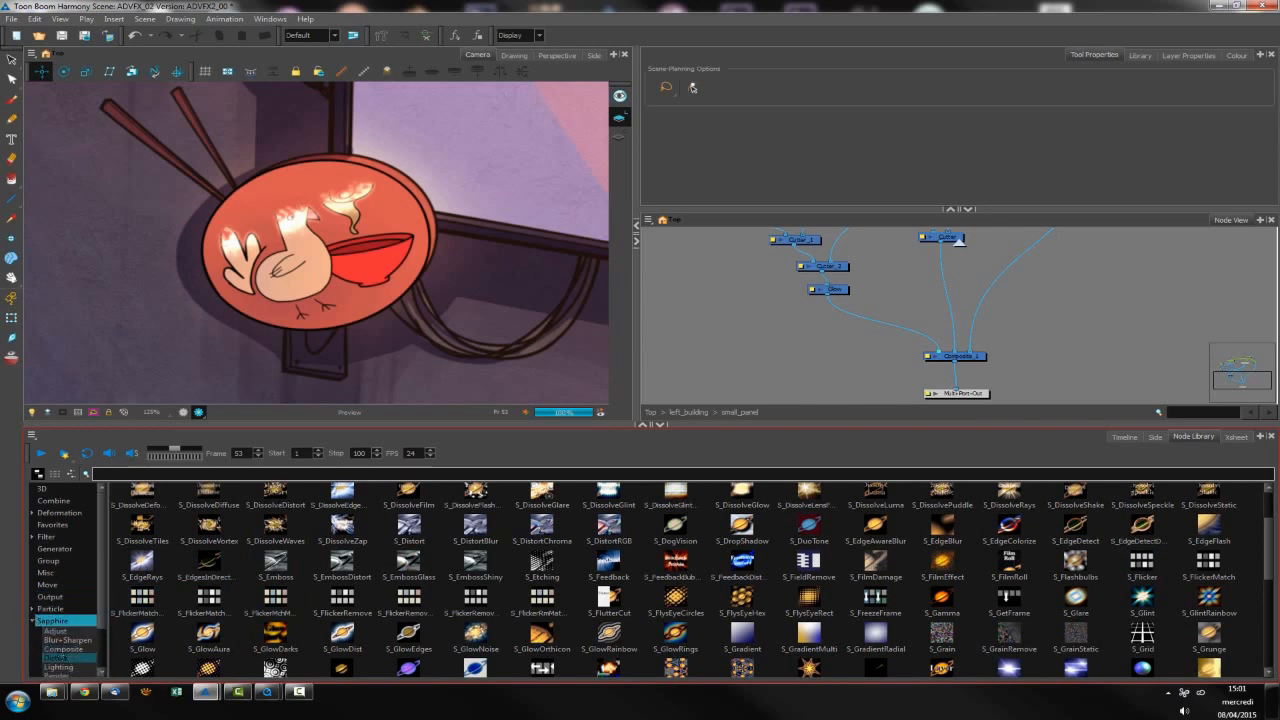
left_click(57, 666)
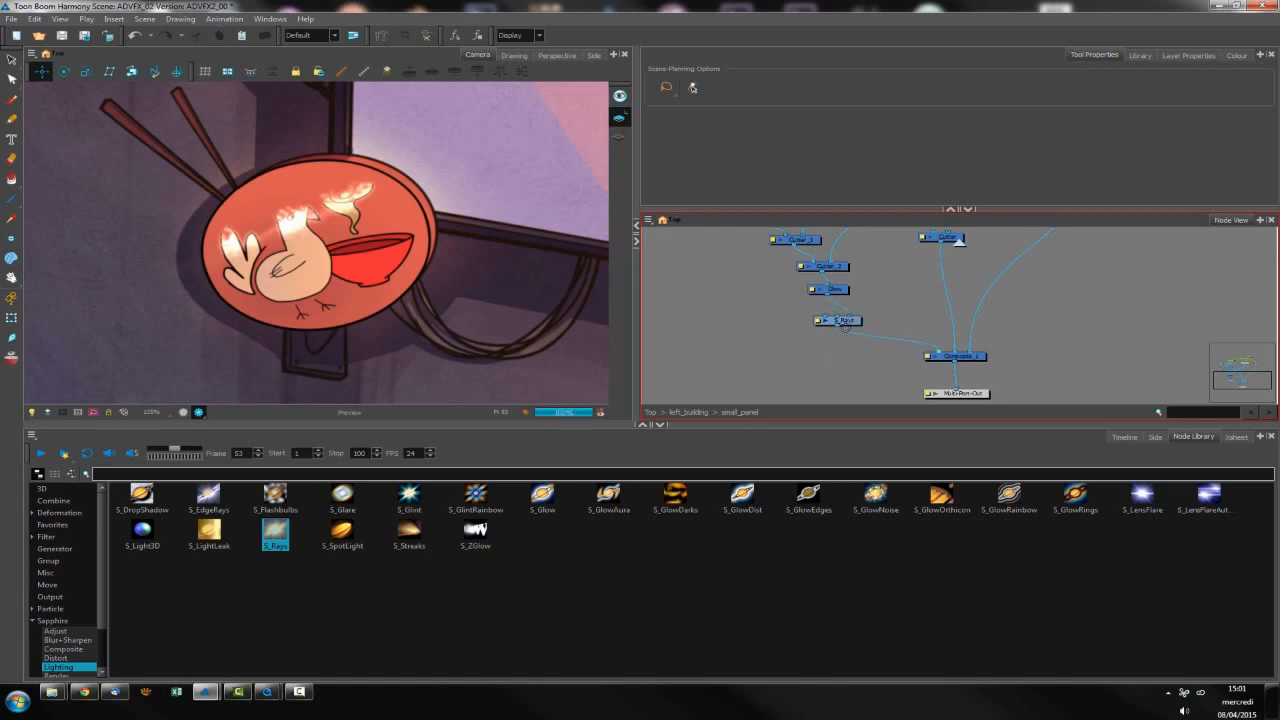
left_click_drag(838, 320, 830, 323)
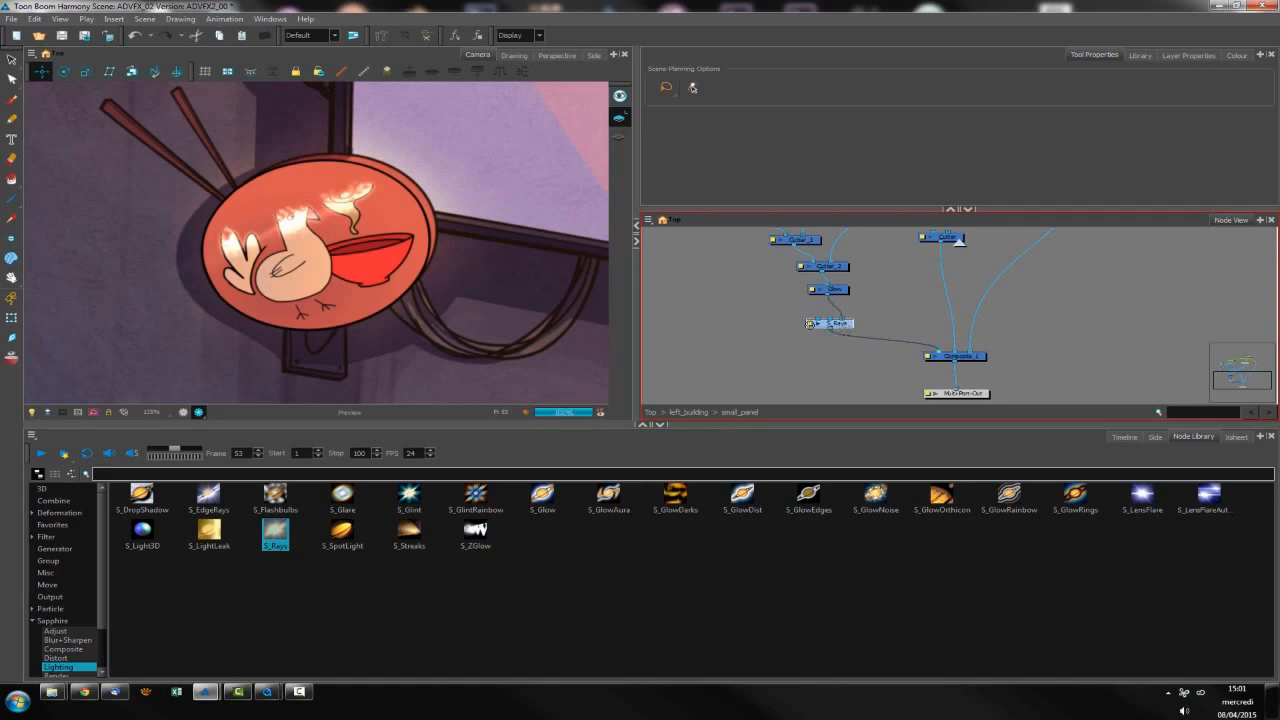
double_click(831, 323)
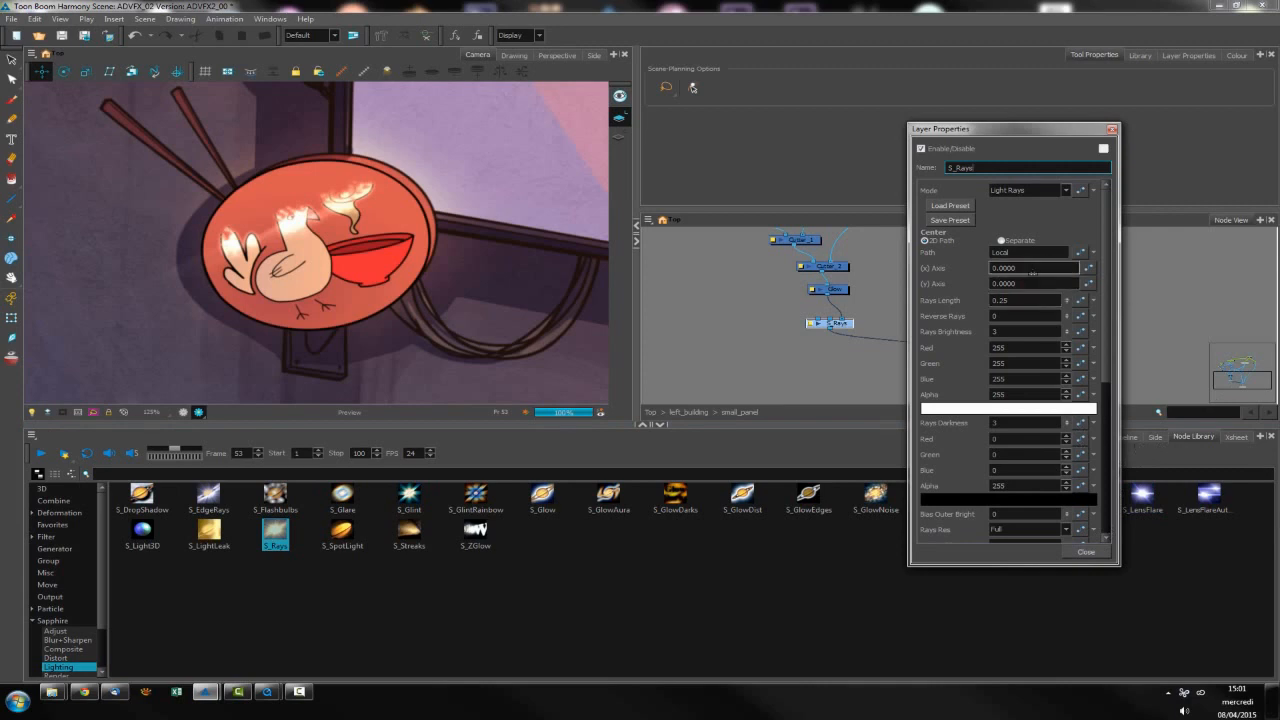
Set the S_Rays centre, ray length 0.75 and reverse rays 0.5.
left_click(1033, 268)
type("5.0000")
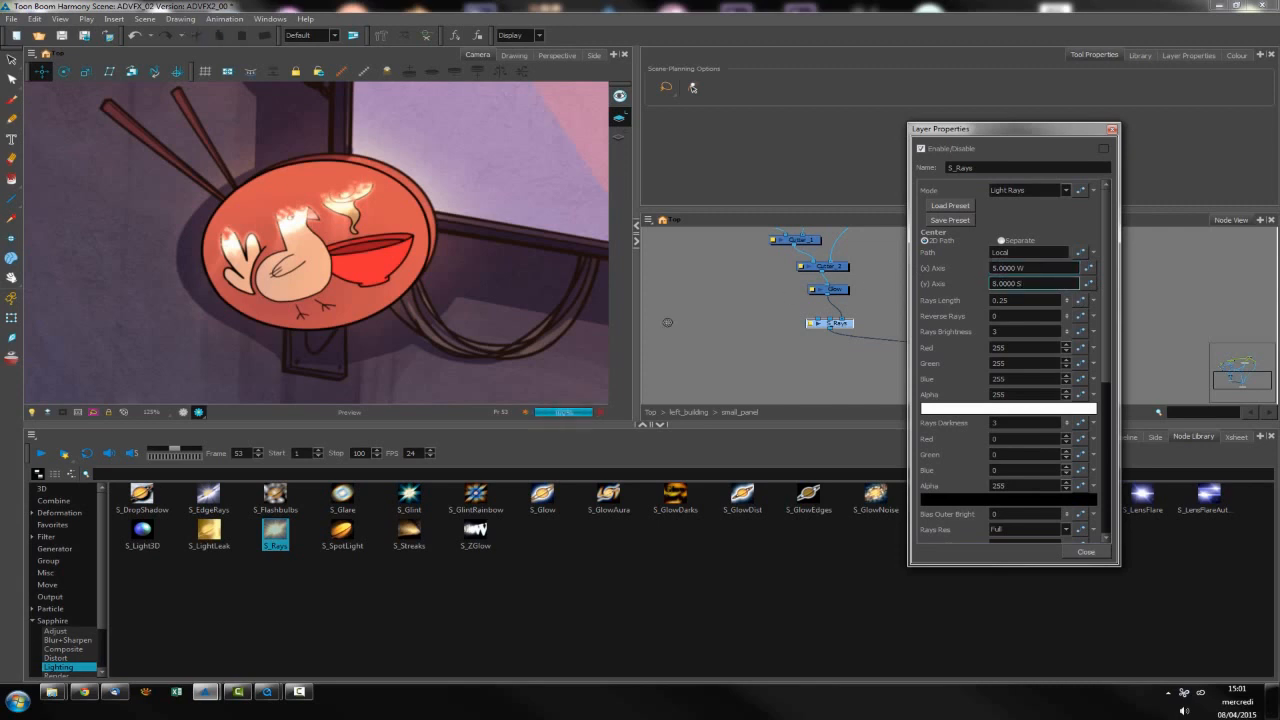
left_click(1020, 300)
type("0.75")
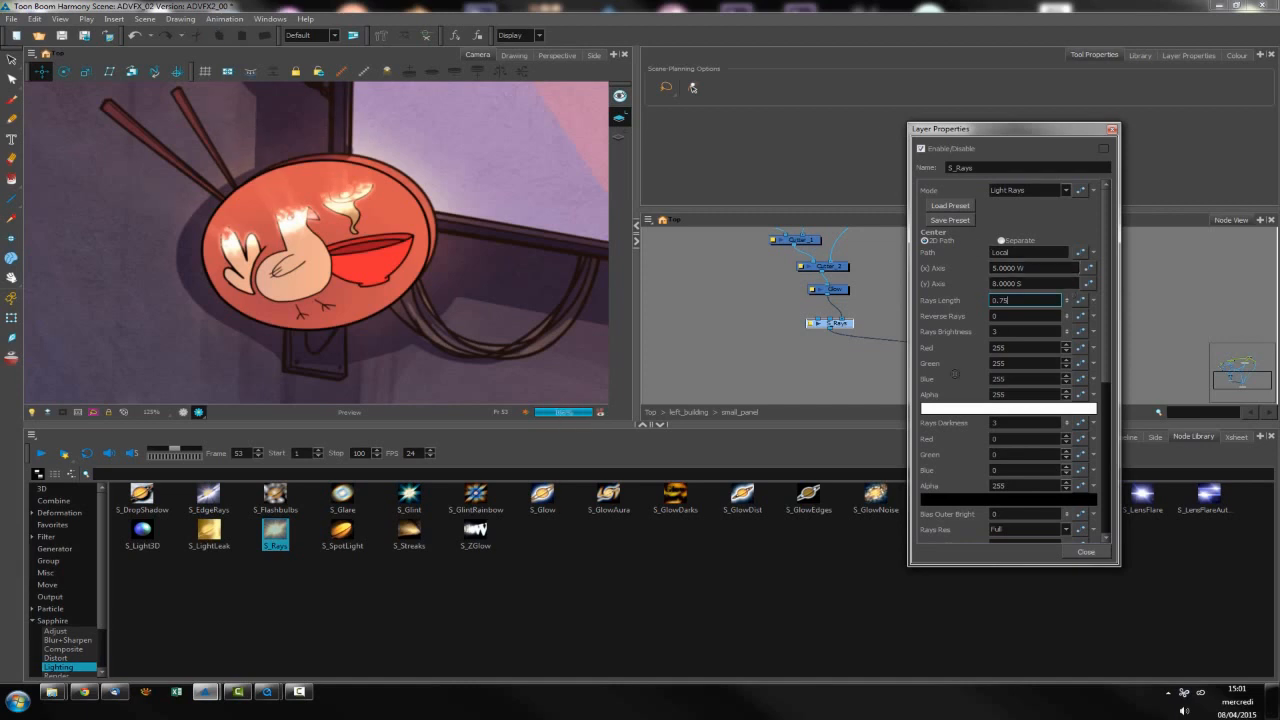
left_click(1025, 331)
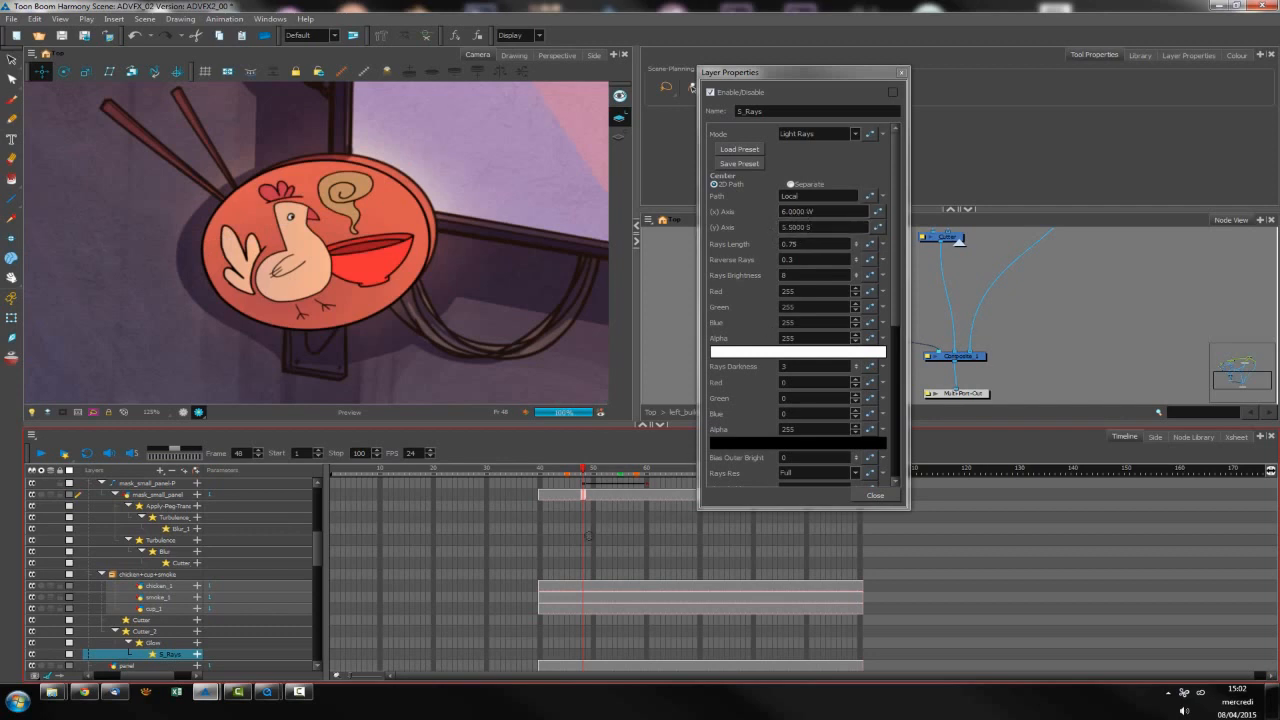
Add a second keyframe on the S_Rays parameters at frame 60.
scroll("down", 3)
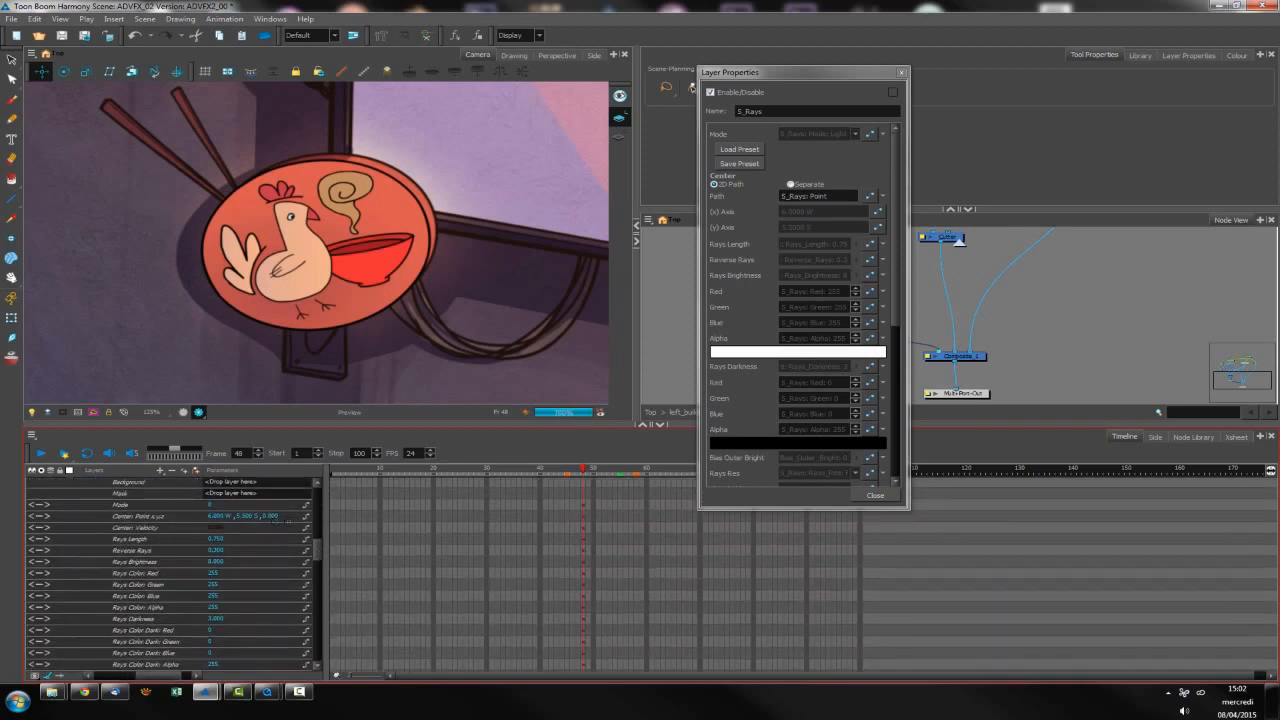
left_click(130, 515)
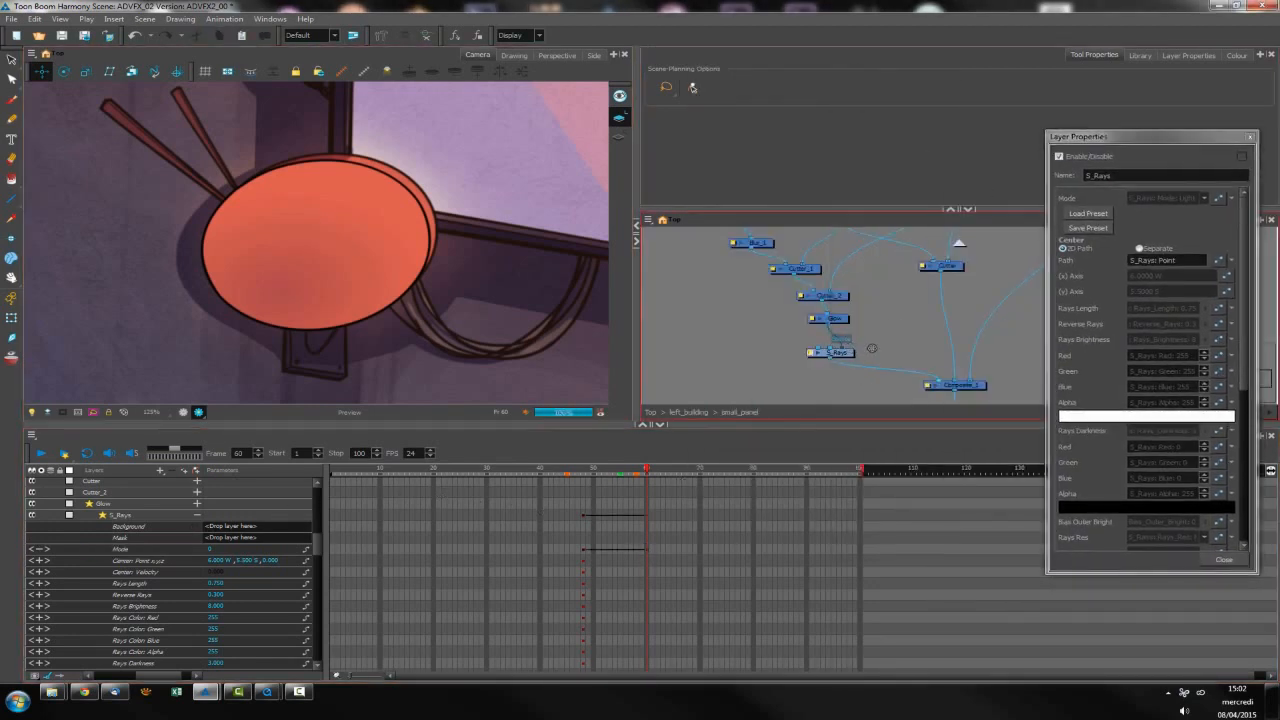
Change the S_Rays Y Axis centre at the keyframe and select the Center Point track.
left_click(120, 528)
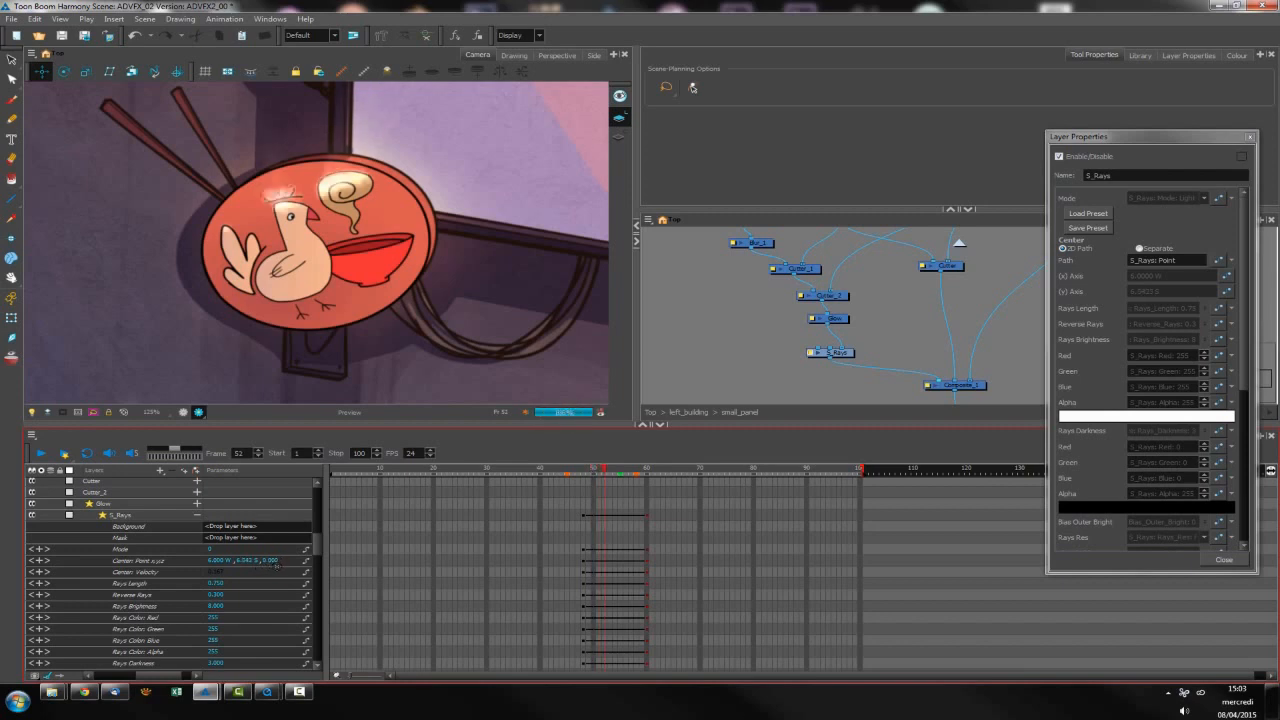
left_click(140, 560)
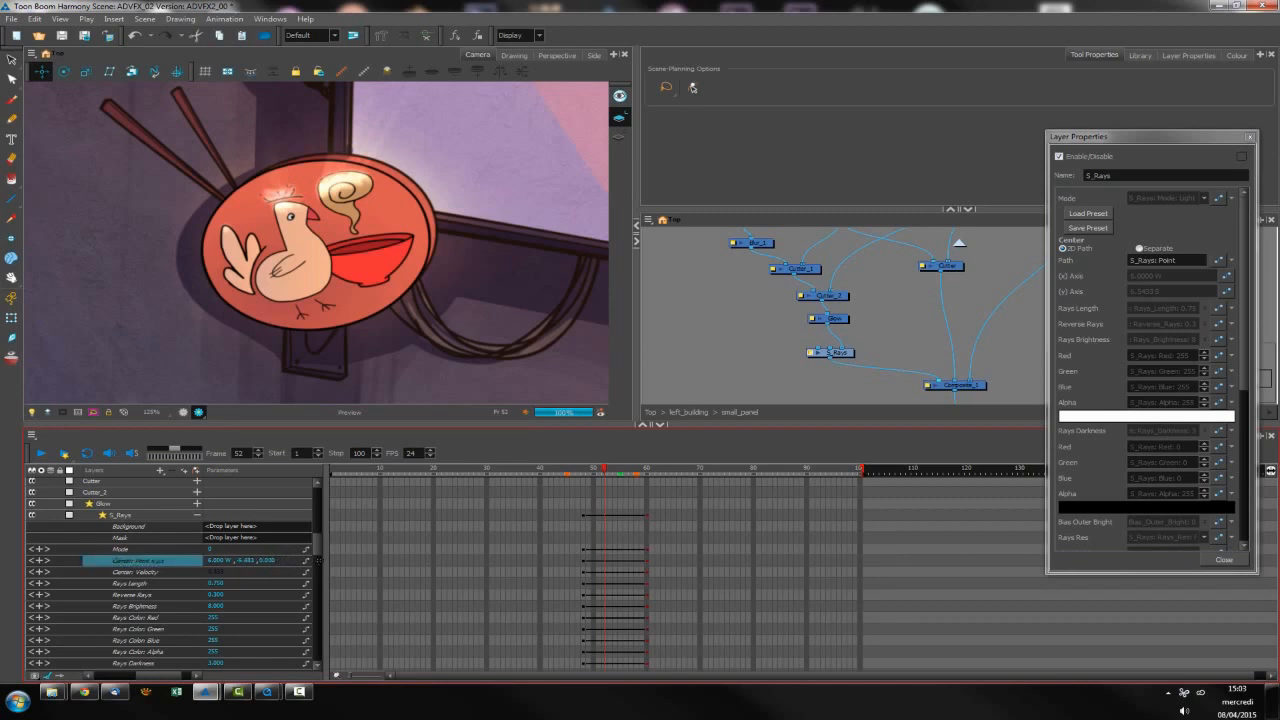